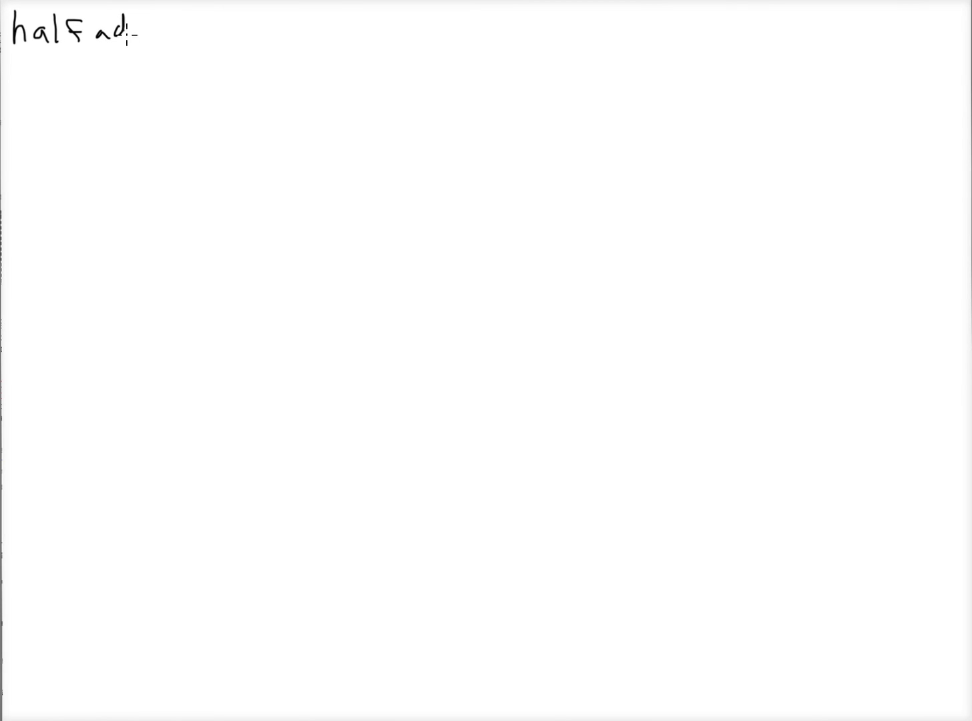
Handwrite "halfadder only adds two bits!", underline "only", then underline and bracket the whole line.
type("der")
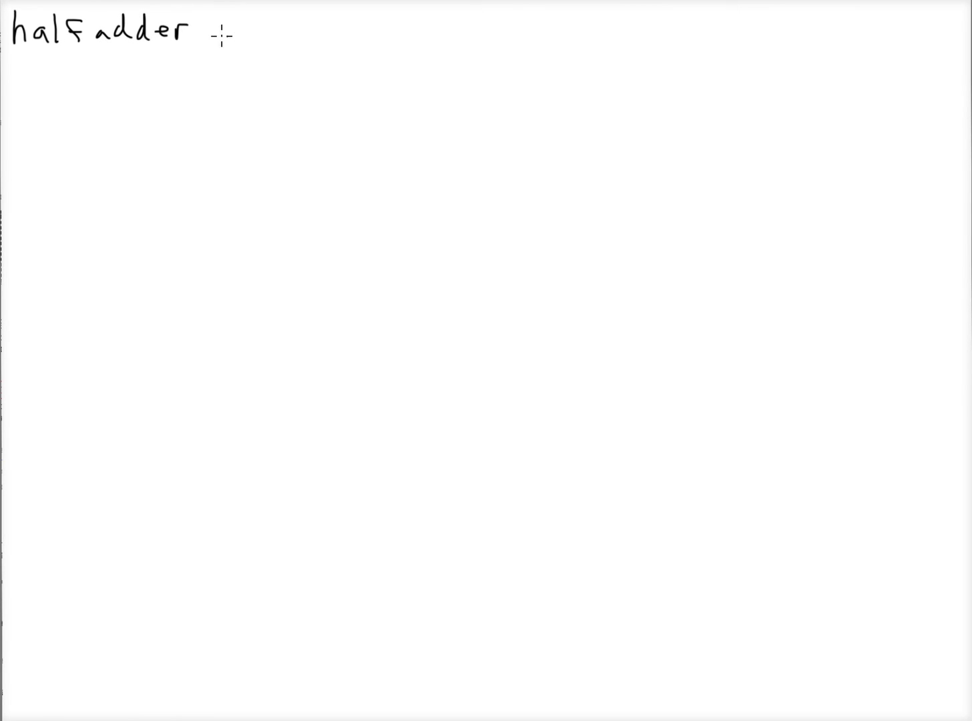
type("only adds")
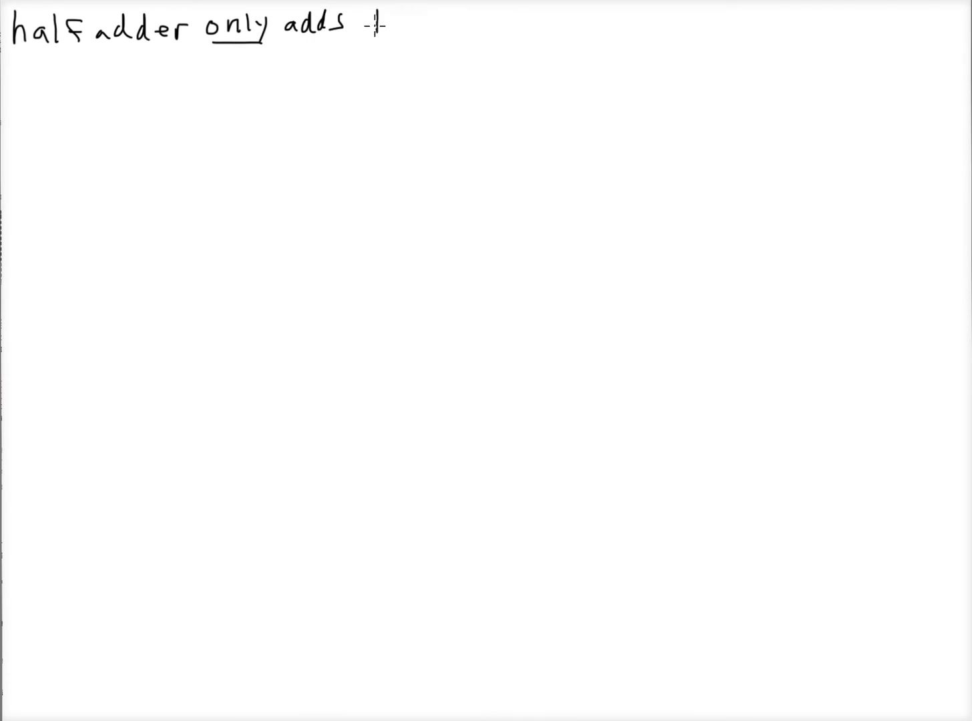
type("two bits")
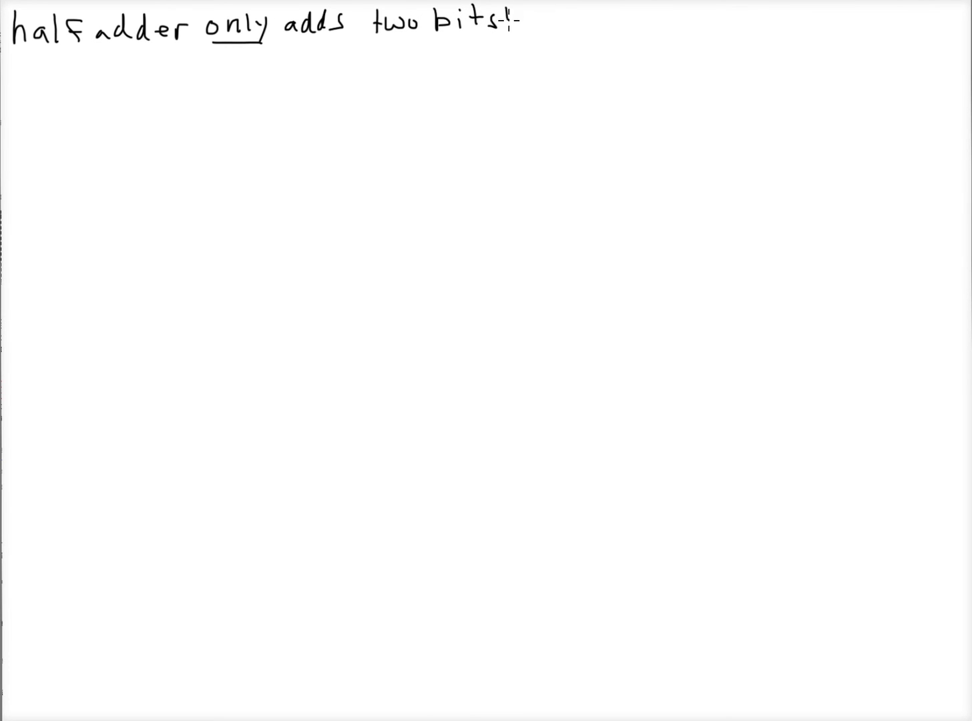
left_click_drag(7, 56, 123, 54)
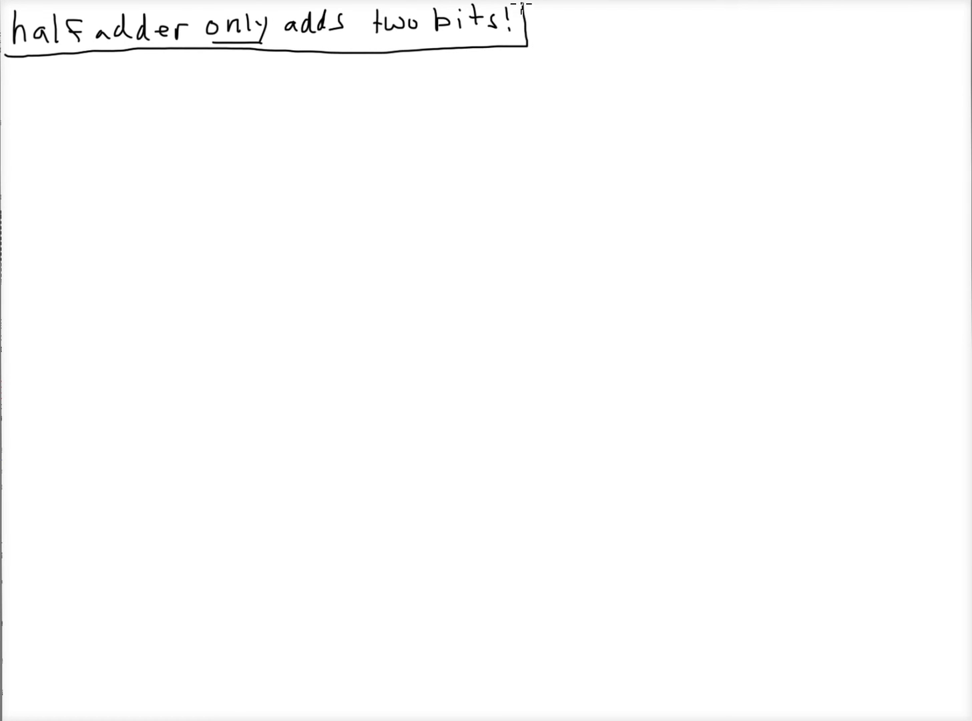
mouse_move(62, 119)
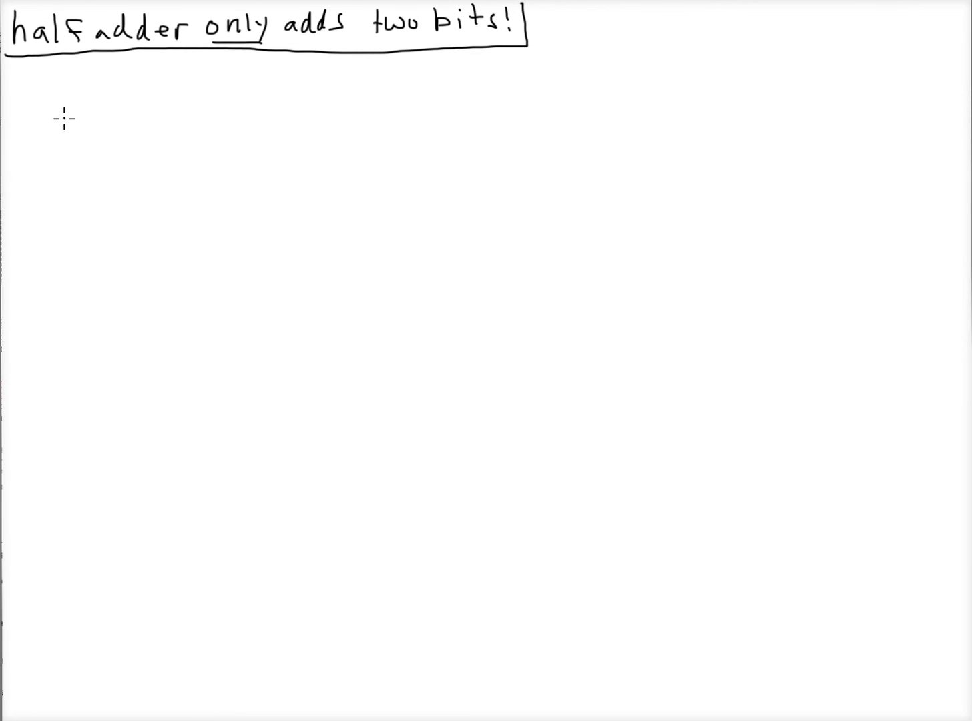
mouse_move(56, 133)
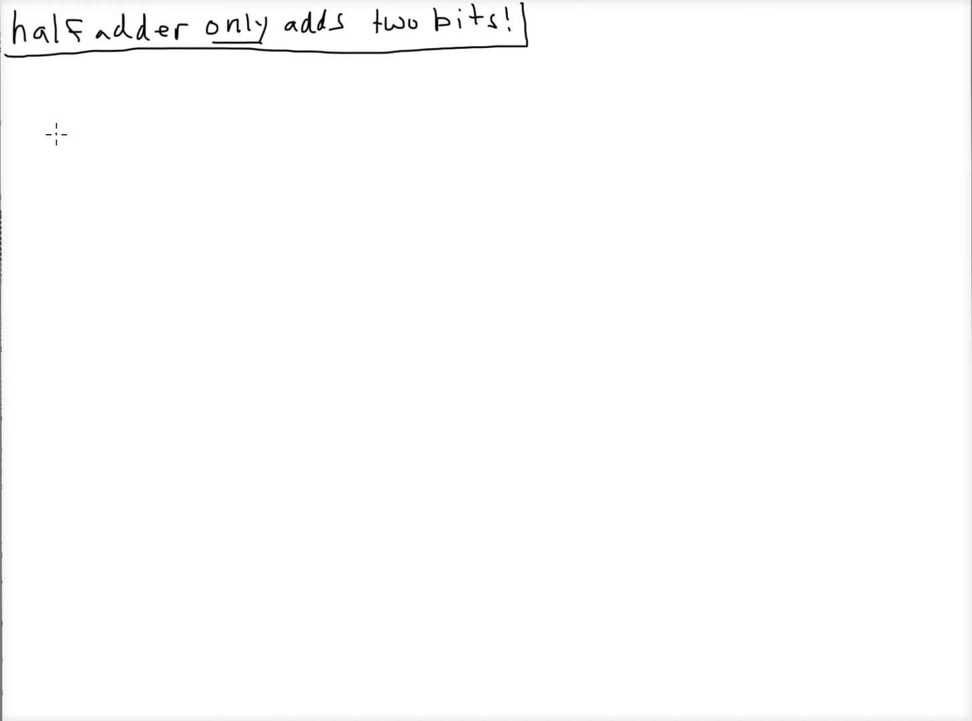
mouse_move(114, 127)
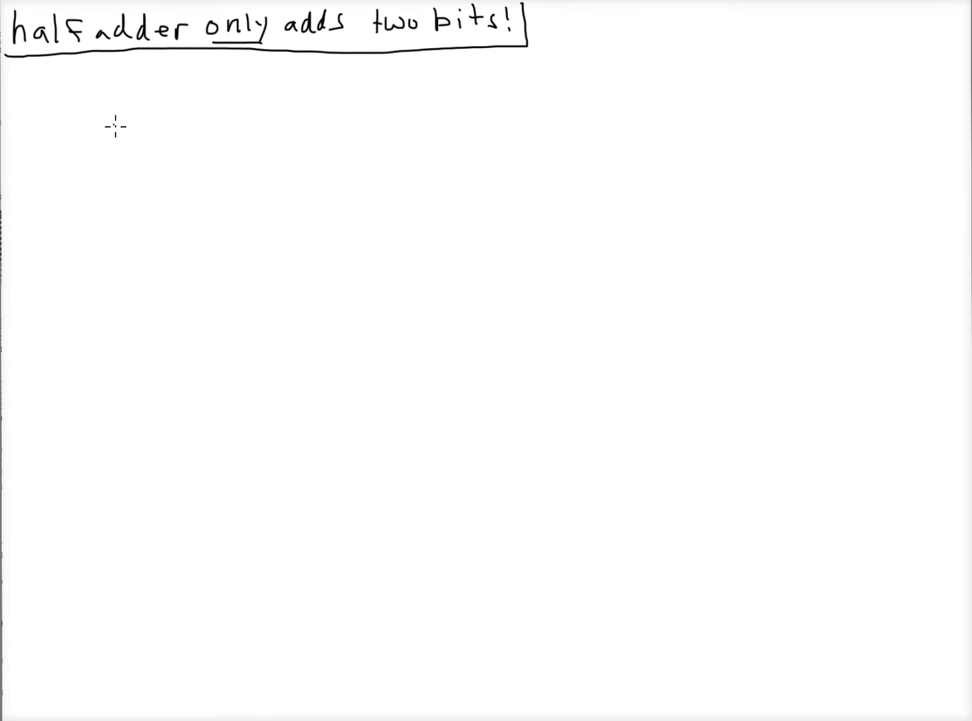
mouse_move(69, 131)
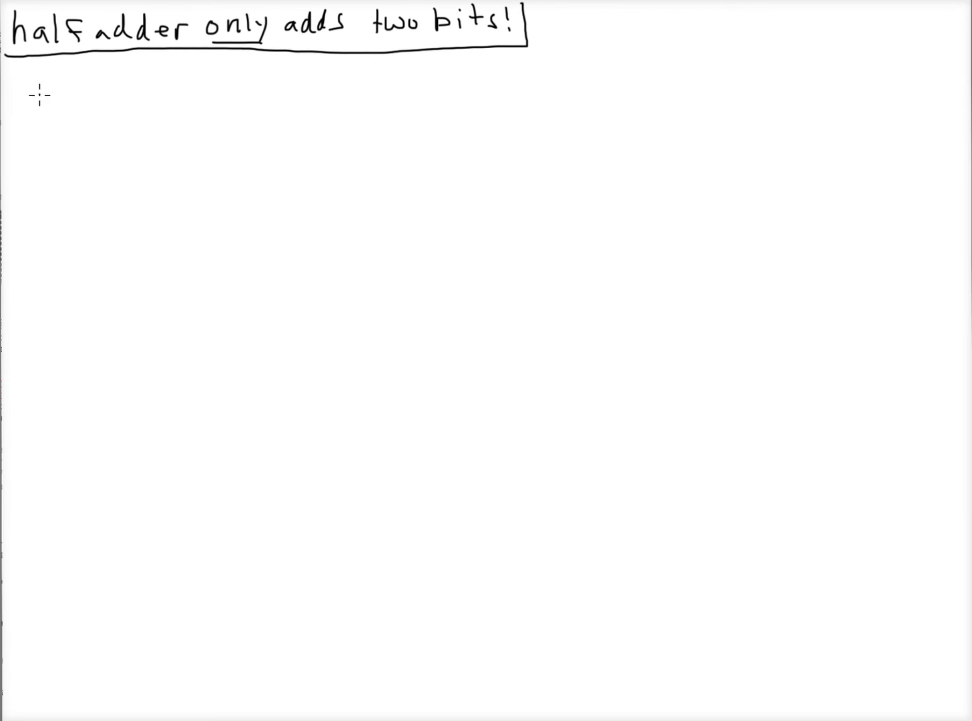
mouse_move(79, 64)
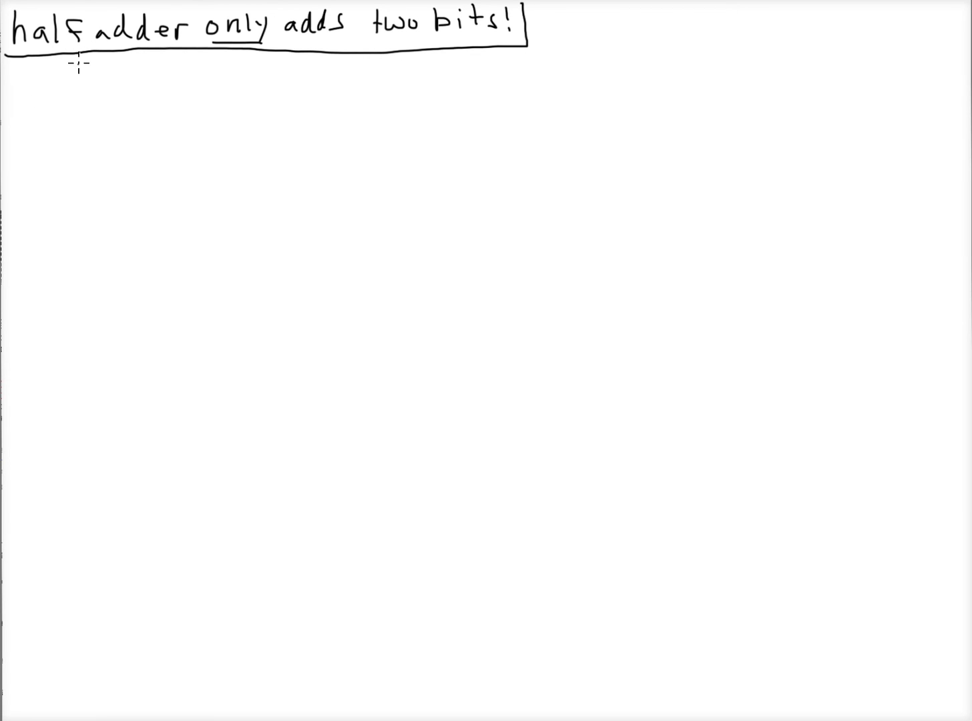
mouse_move(55, 114)
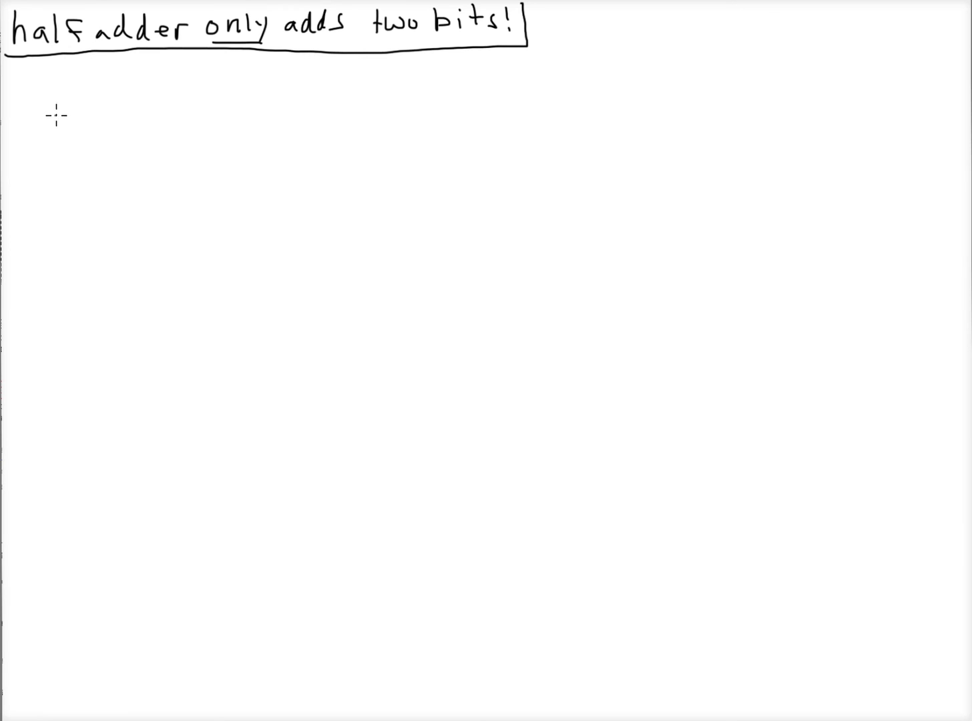
Write column headers a, b, blue c, red s with a header line, then rows 00, 01, 10, 11.
left_click_drag(47, 127, 40, 107)
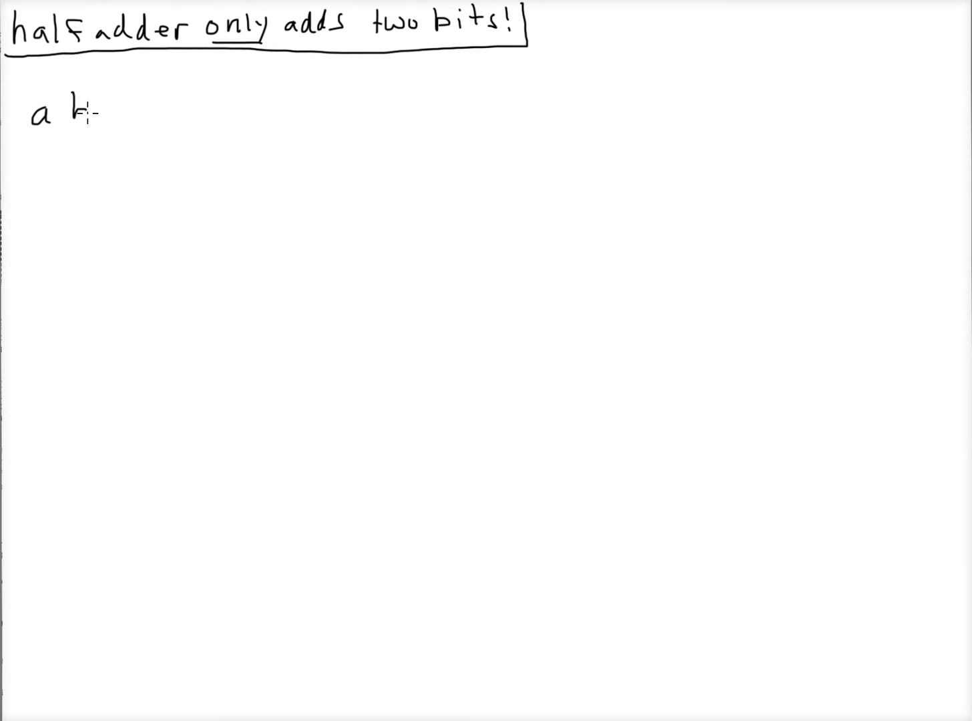
type("b c s")
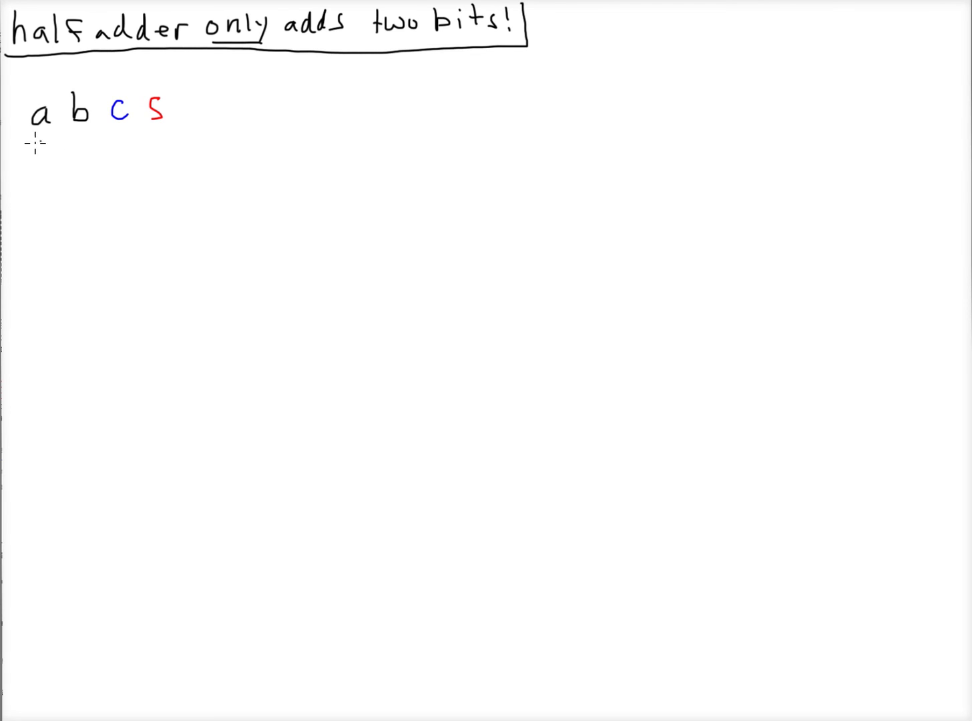
left_click_drag(20, 136, 184, 136)
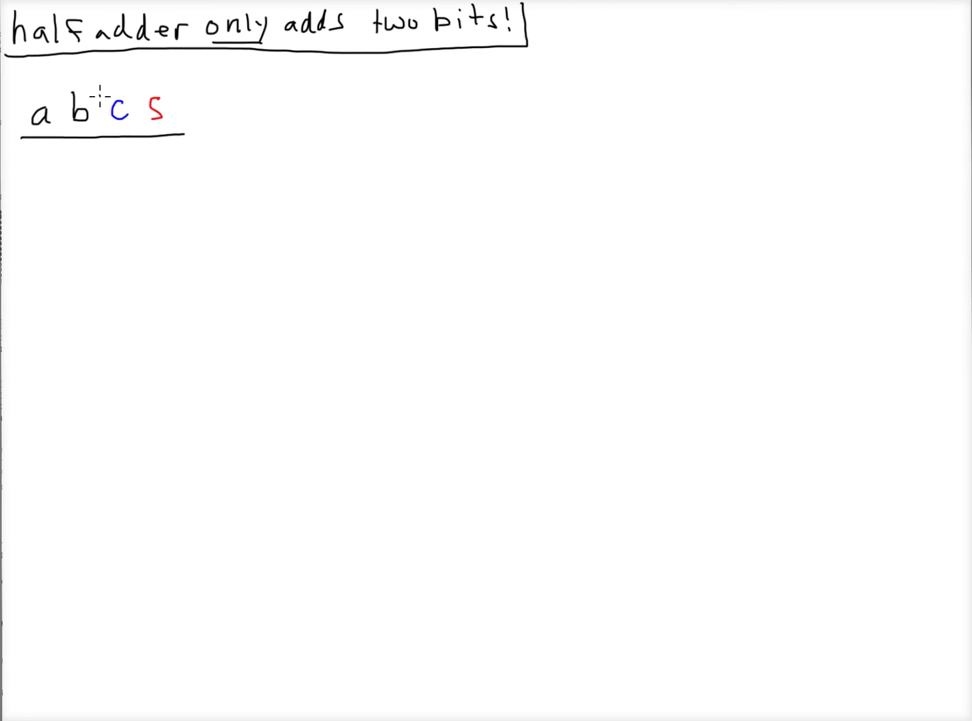
left_click_drag(104, 90, 104, 267)
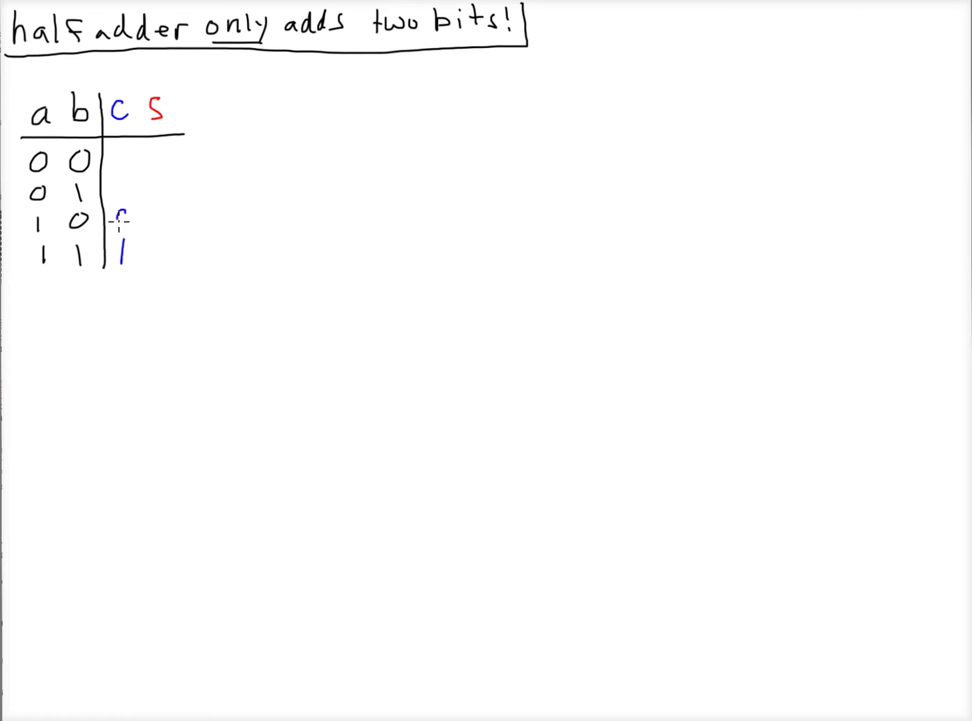
Fill carry column 0,0,0,1 in blue and sum column 0,1,1,0 in red, then border the table.
type("0")
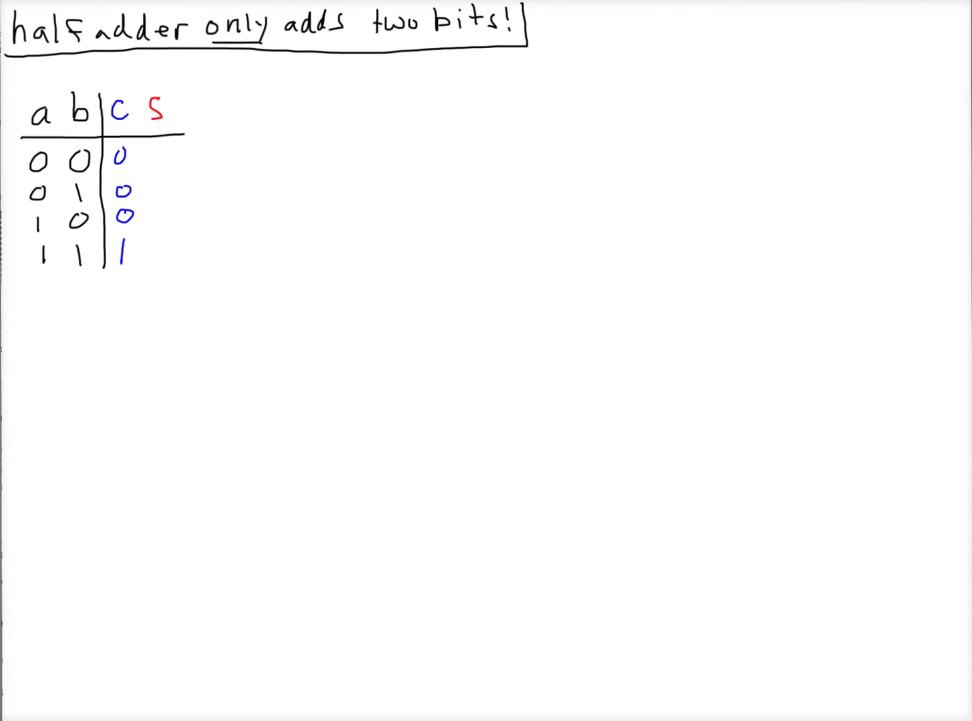
mouse_move(161, 179)
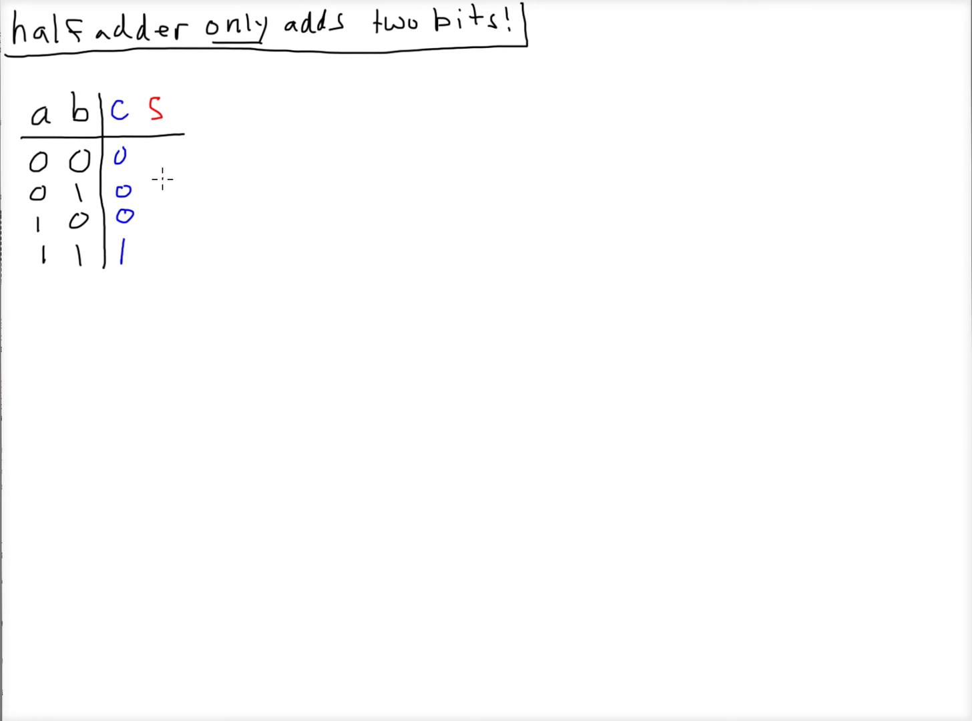
type("1")
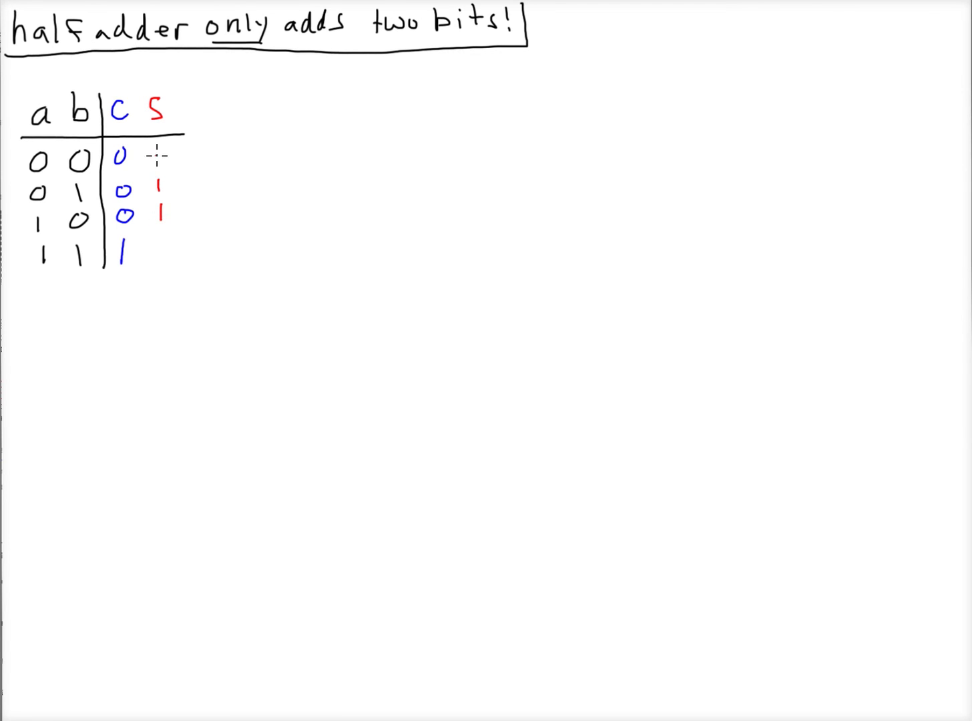
type("0")
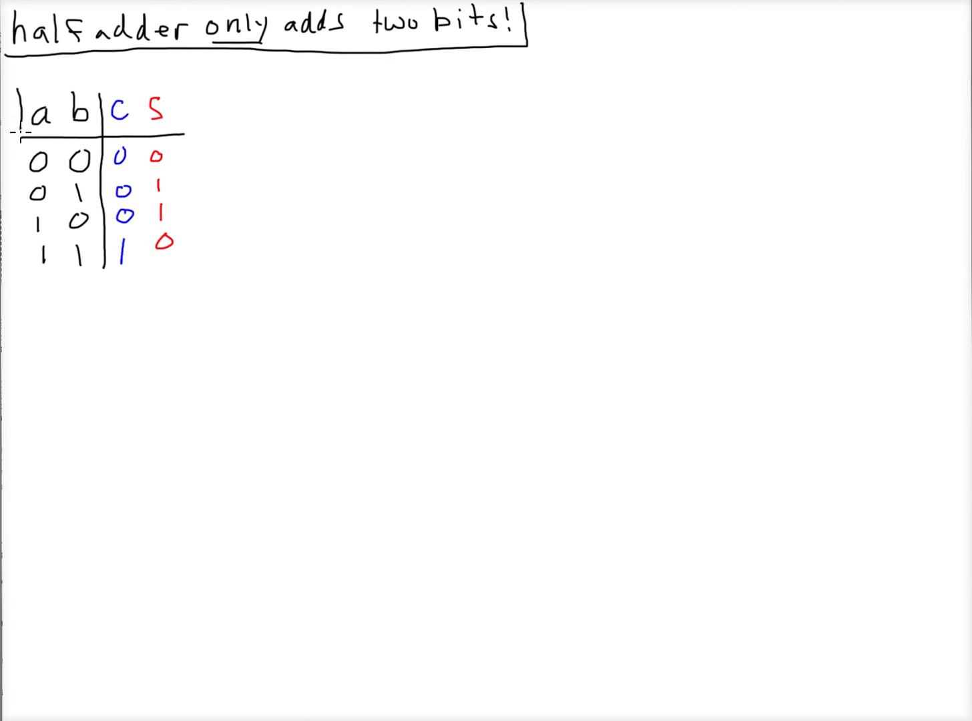
left_click_drag(20, 136, 187, 280)
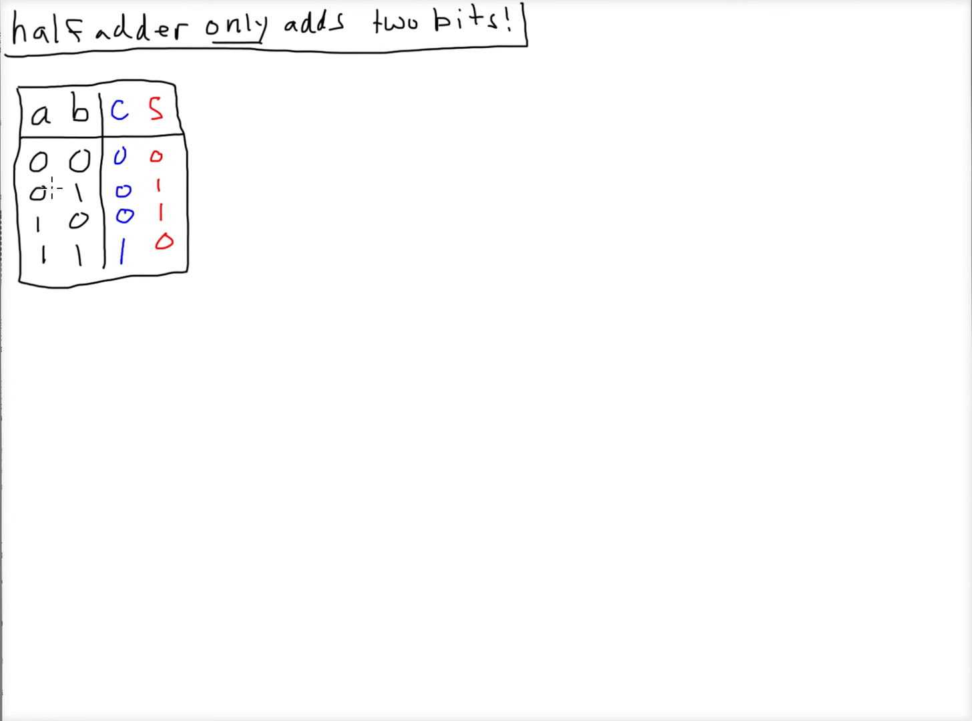
mouse_move(122, 192)
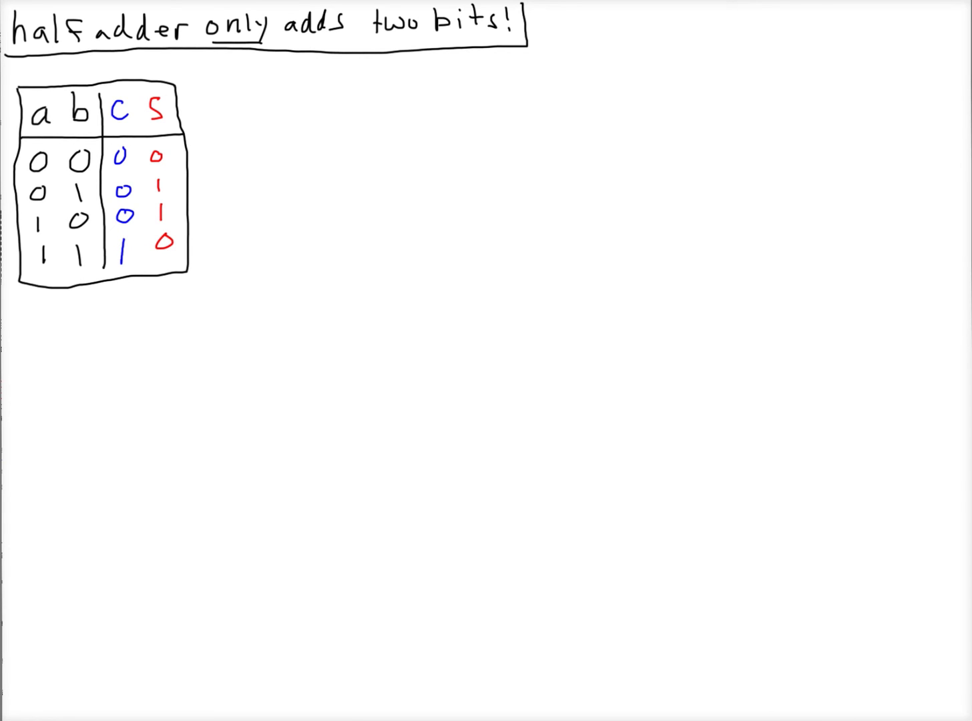
mouse_move(261, 107)
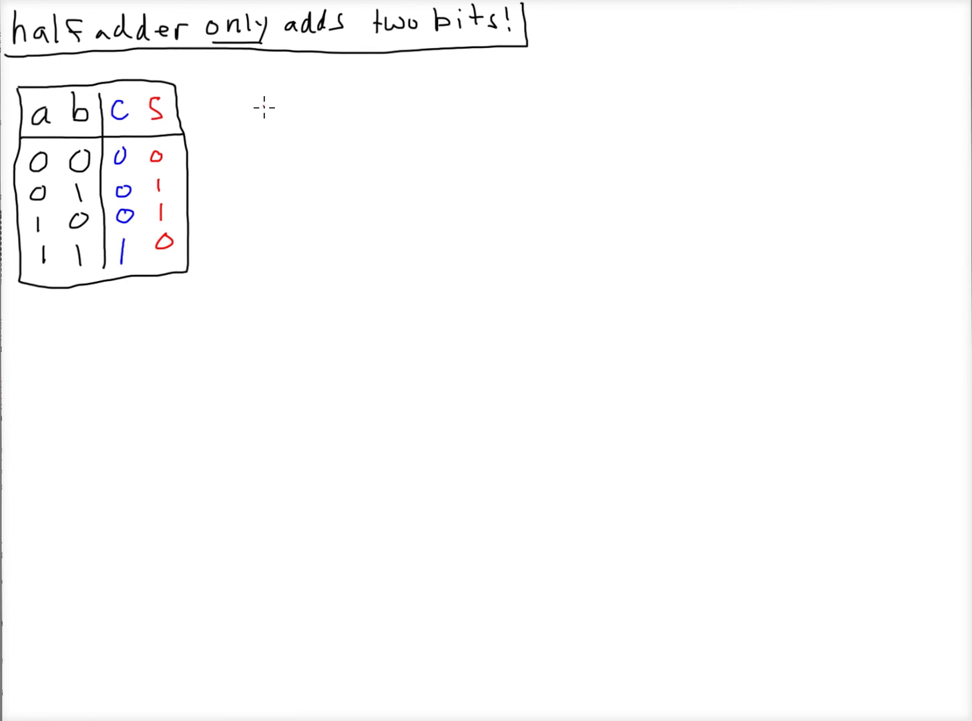
mouse_move(262, 104)
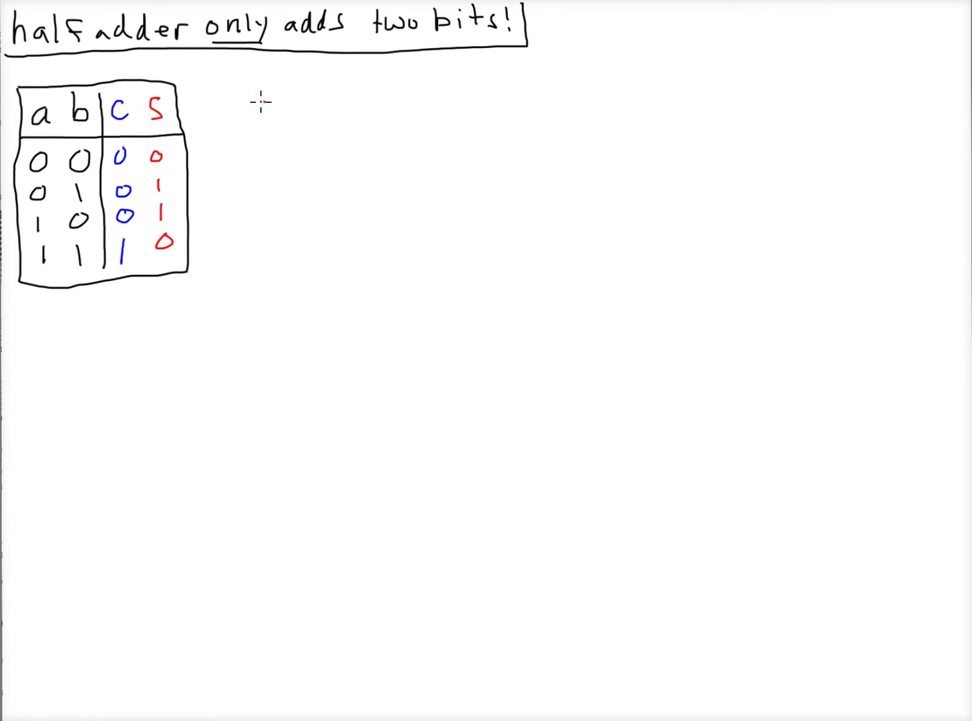
Write S = a'b + ab' in red and C = ab in blue beside the table.
type("S")
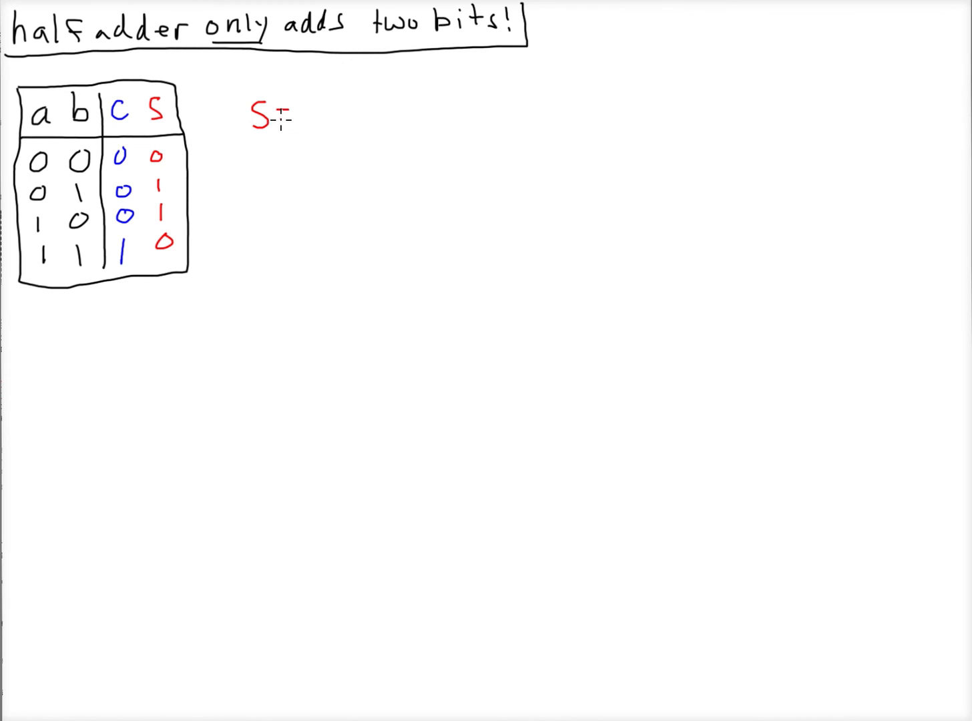
type("=a'b")
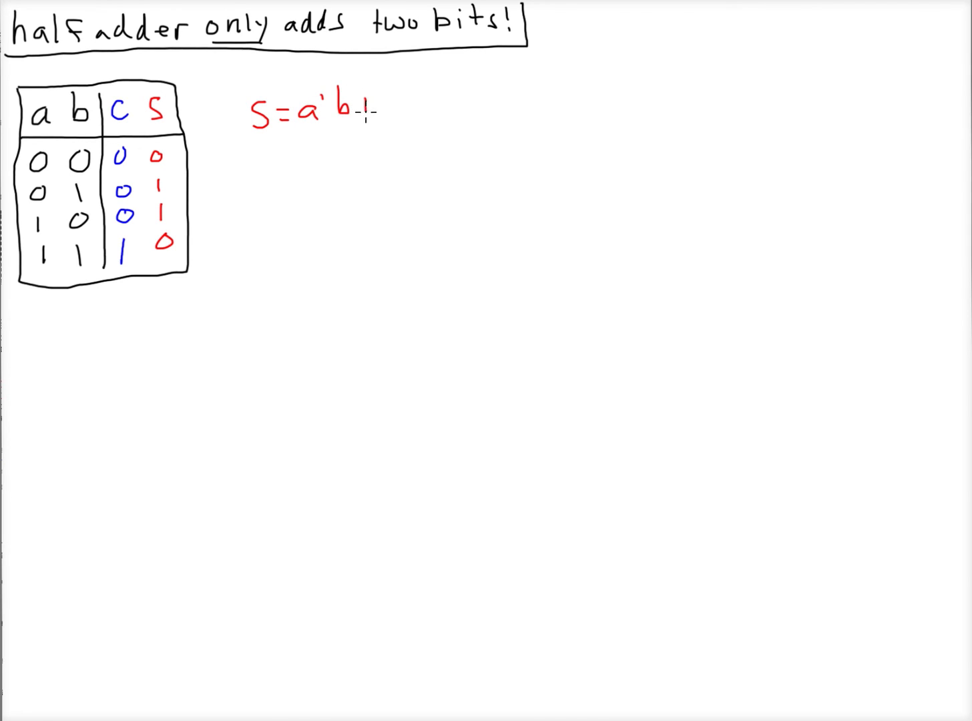
type("+ab")
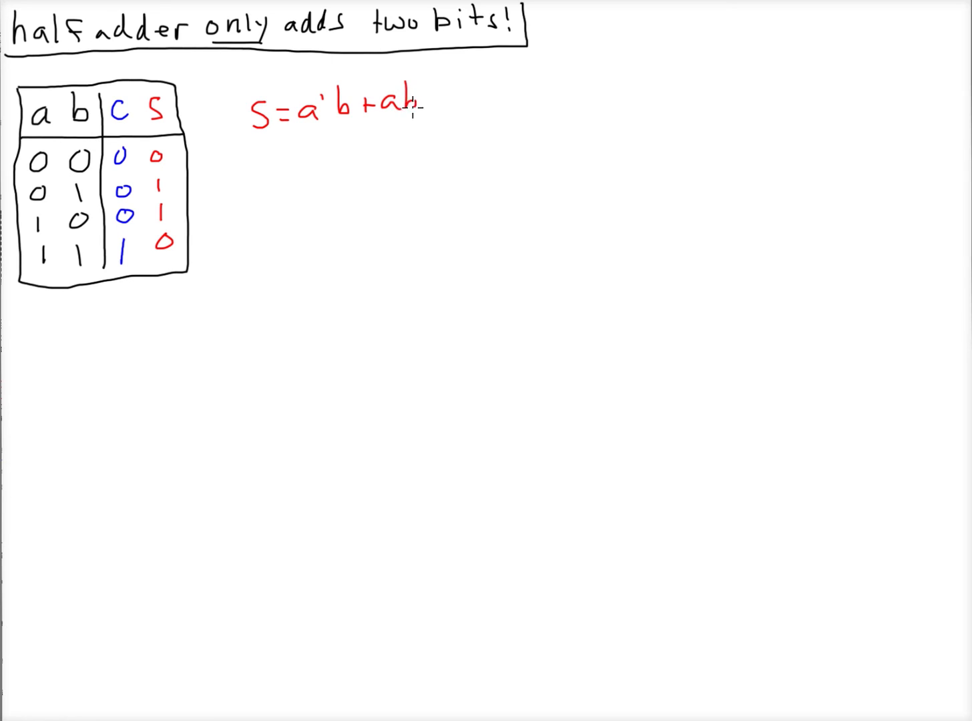
type("'")
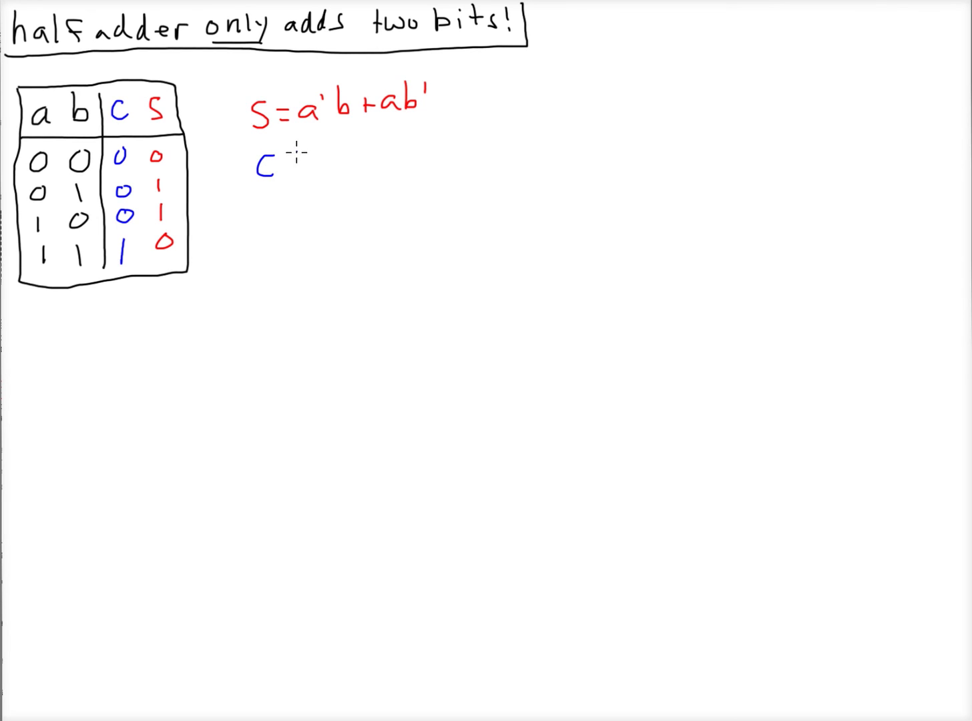
type("= a")
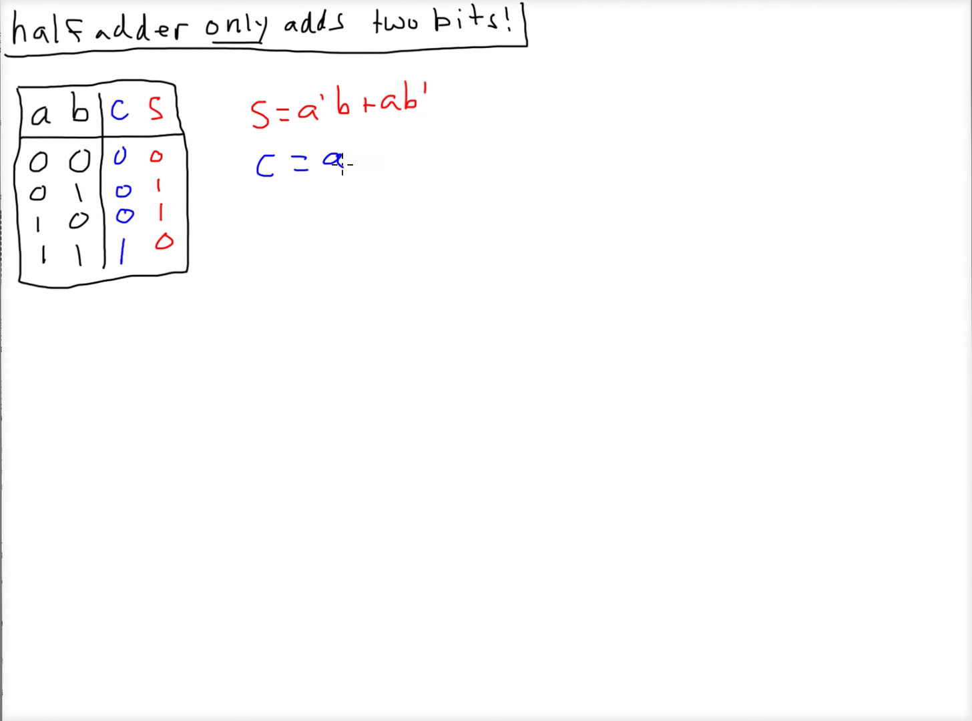
type("b")
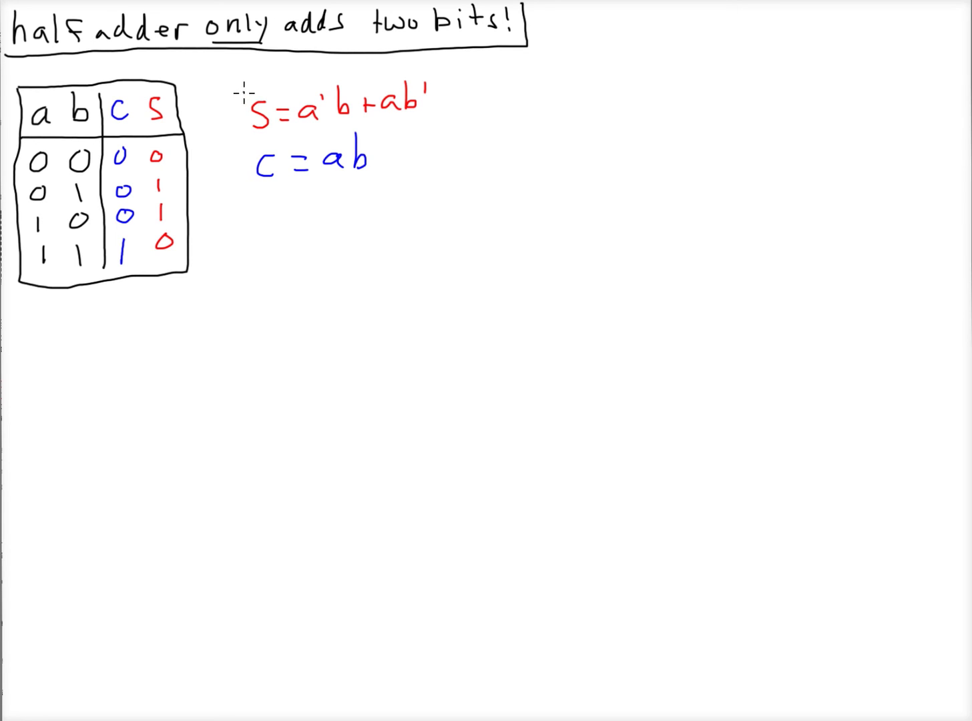
Draw a rectangle enclosing the S and C expressions.
left_click_drag(247, 87, 331, 195)
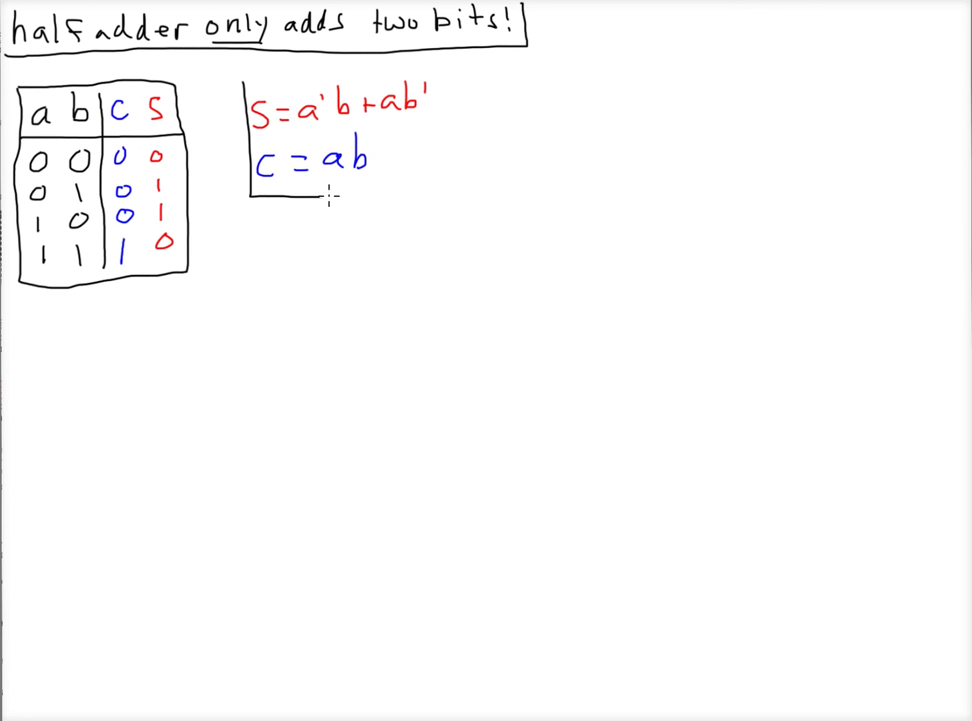
left_click_drag(327, 198, 438, 64)
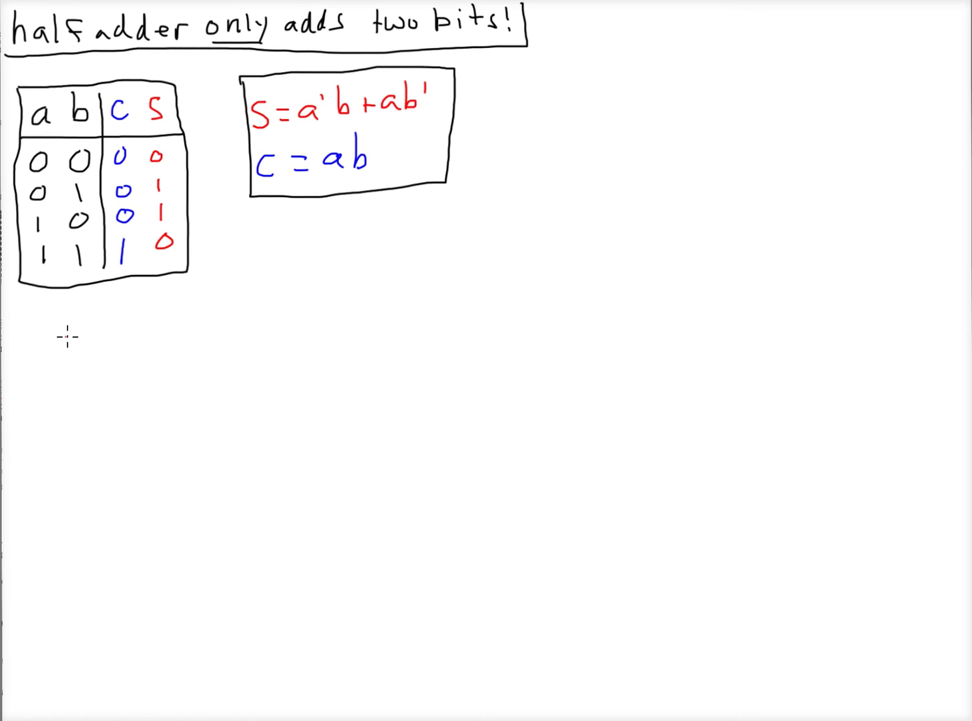
mouse_move(69, 344)
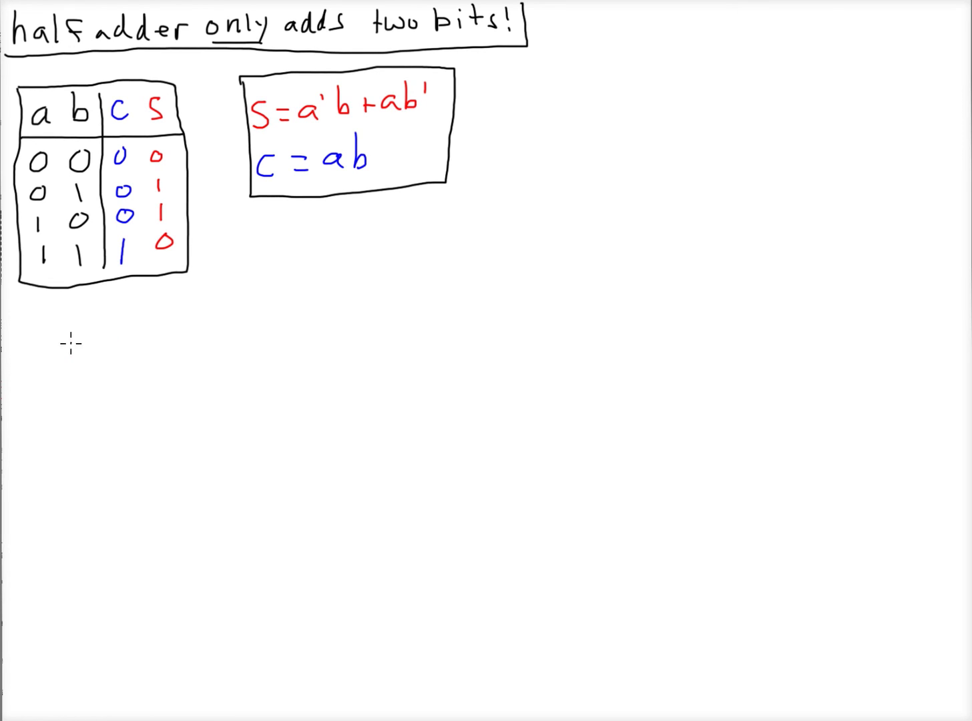
mouse_move(47, 342)
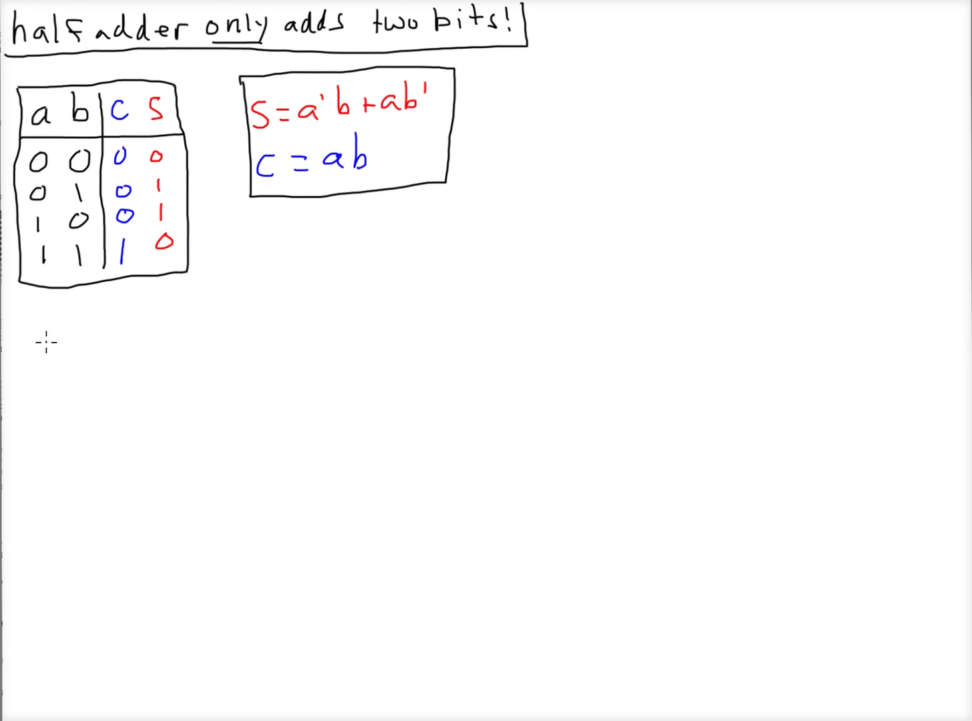
Draw two red AND gates (a', b and a, b') into an OR labelled S, then a blue AND gate for C.
left_click_drag(45, 348, 91, 344)
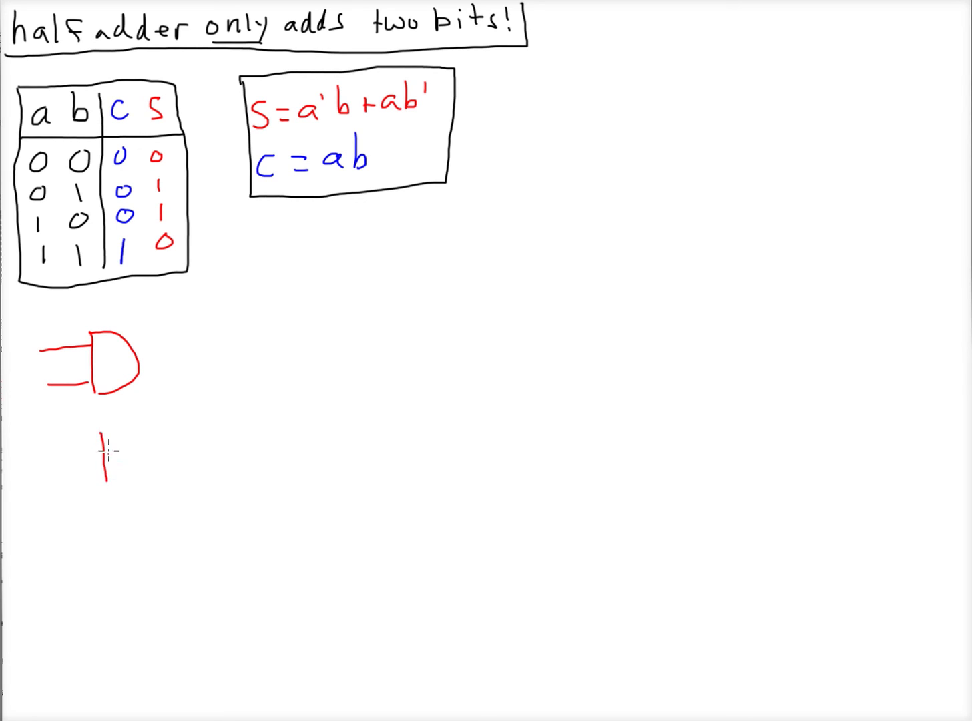
left_click_drag(104, 433, 134, 470)
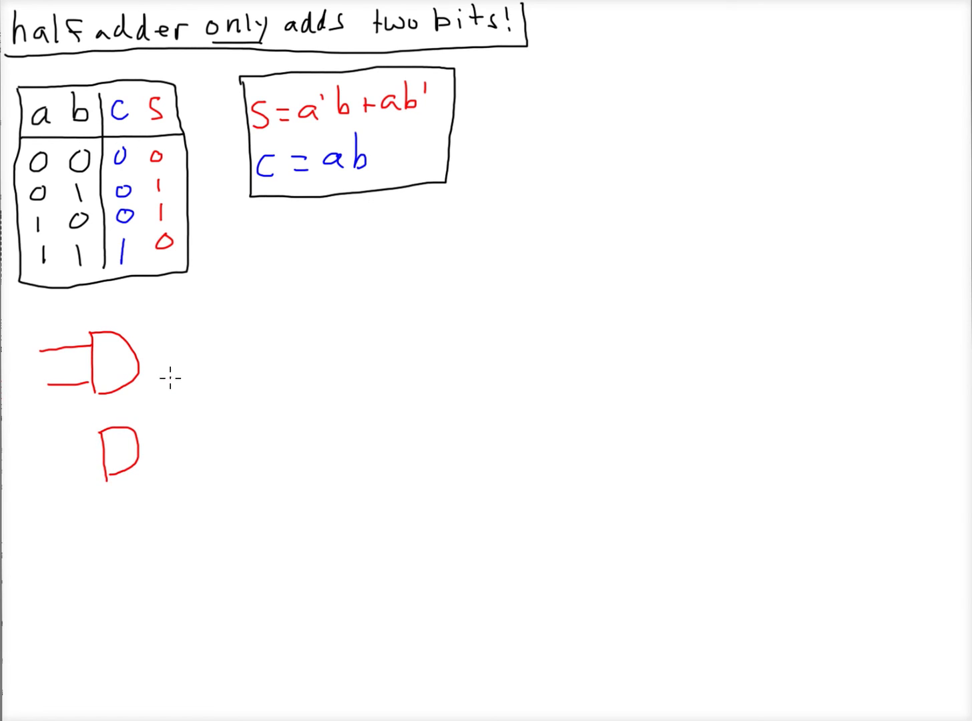
left_click_drag(180, 372, 174, 434)
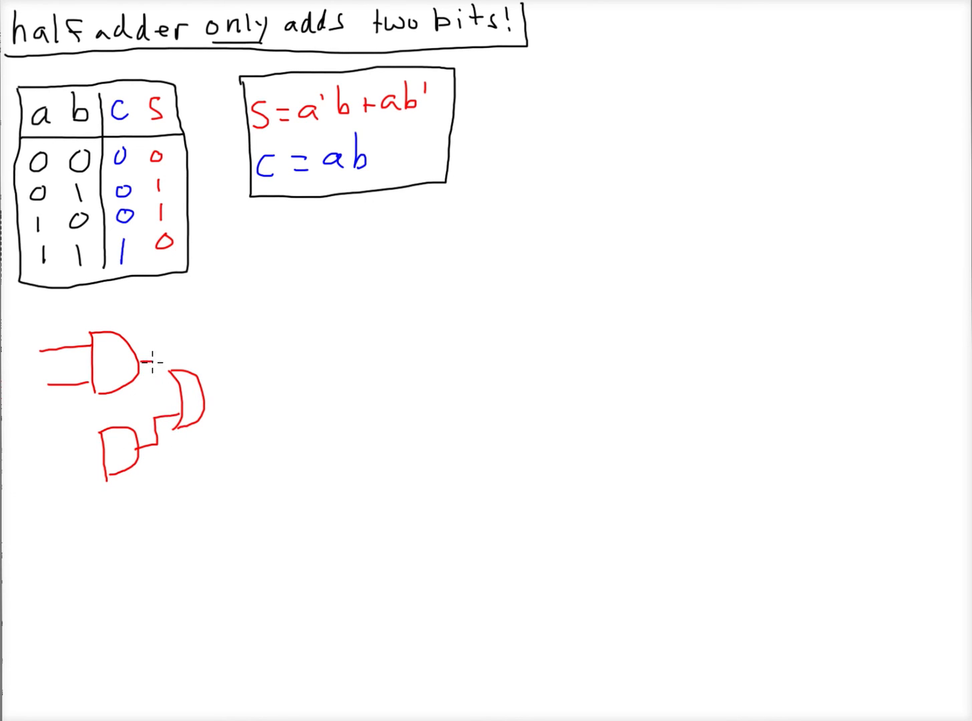
left_click_drag(155, 373, 225, 394)
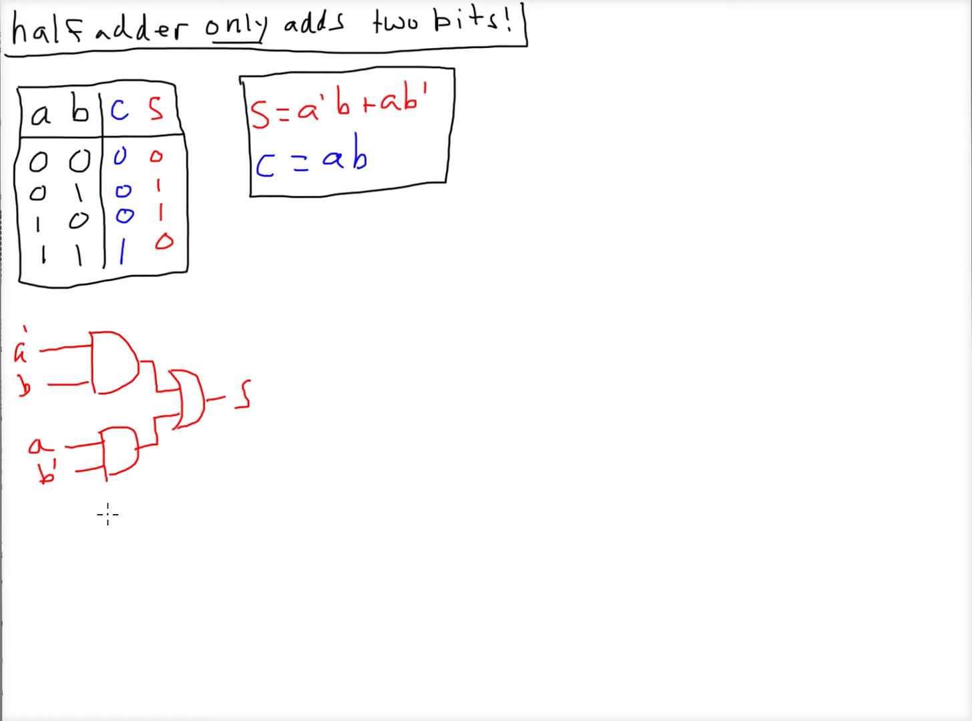
left_click_drag(106, 518, 144, 554)
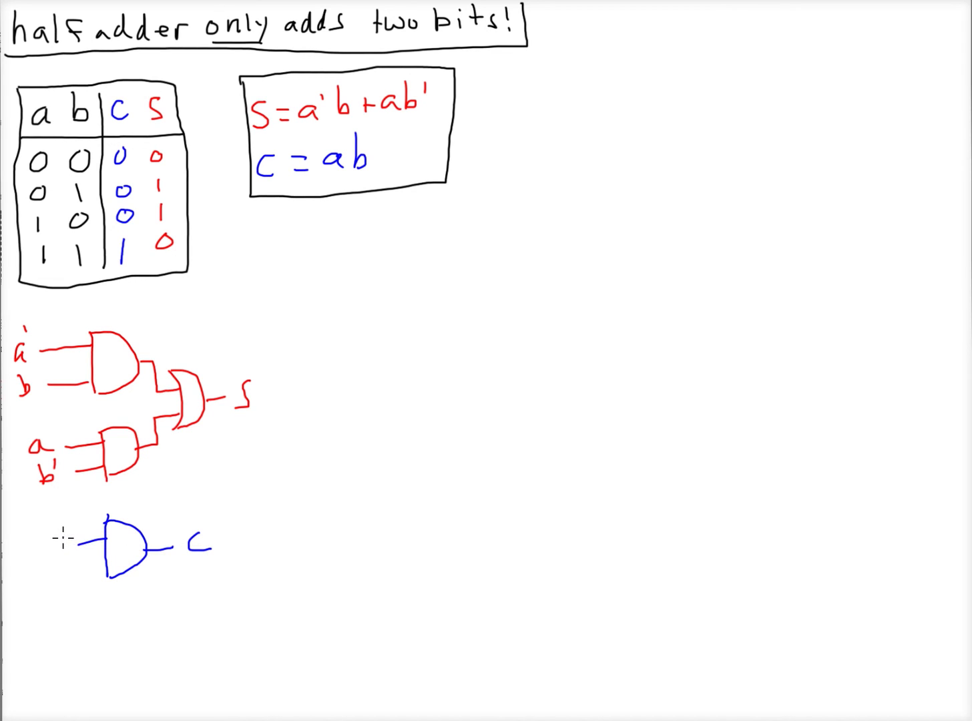
Label the blue carry AND gate's inputs a and b.
type("a")
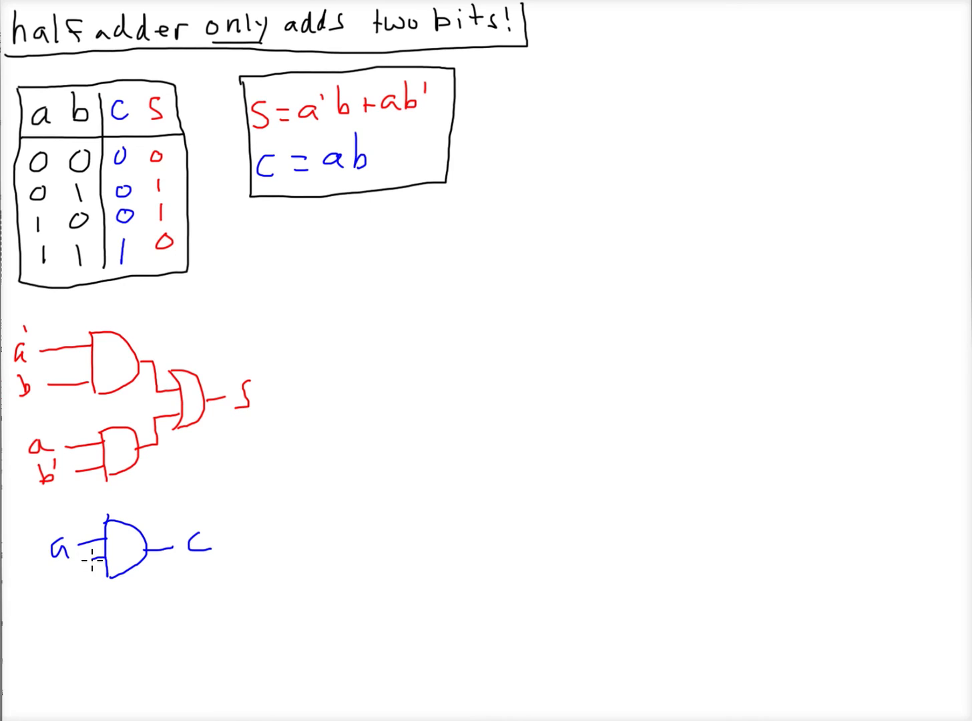
type("b")
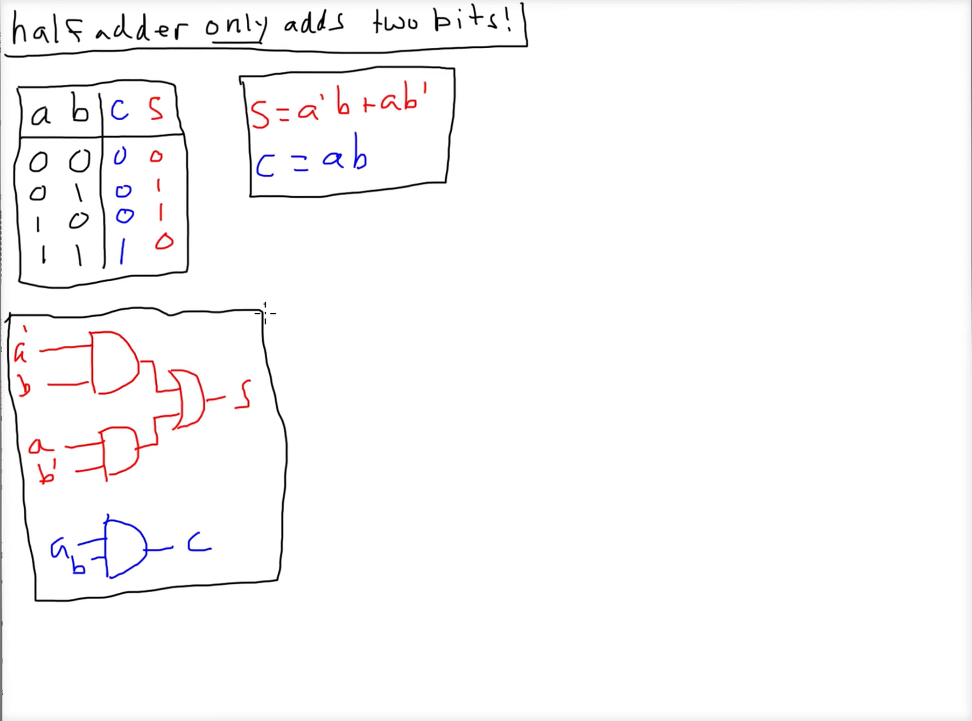
mouse_move(250, 350)
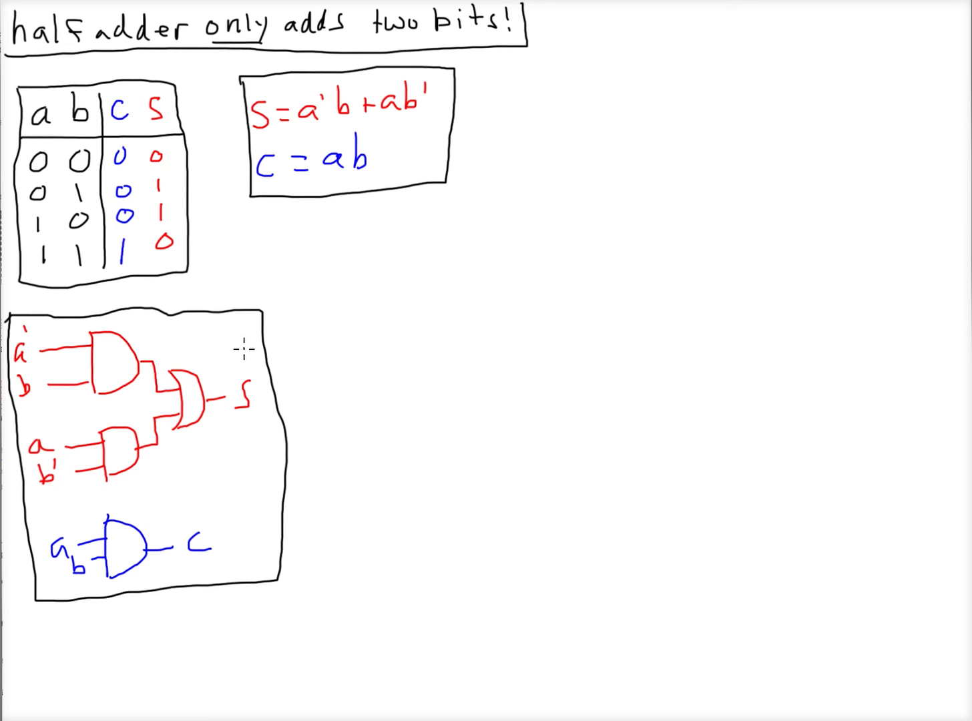
mouse_move(211, 380)
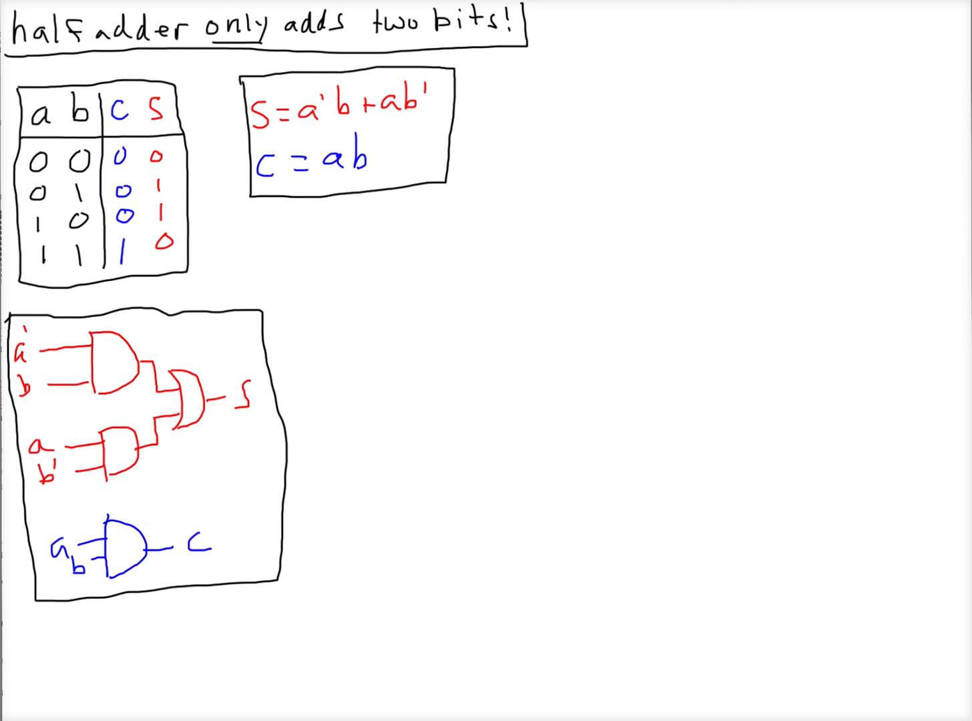
mouse_move(545, 314)
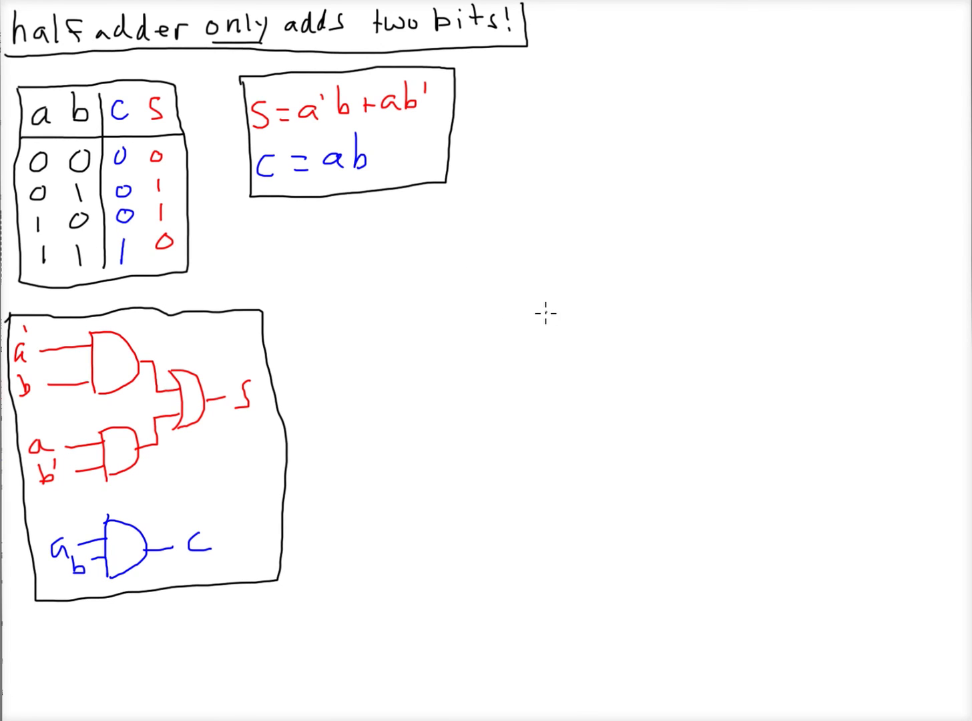
Draw the H.A. block outline with a and b input arrows entering from above.
left_click_drag(541, 310, 607, 454)
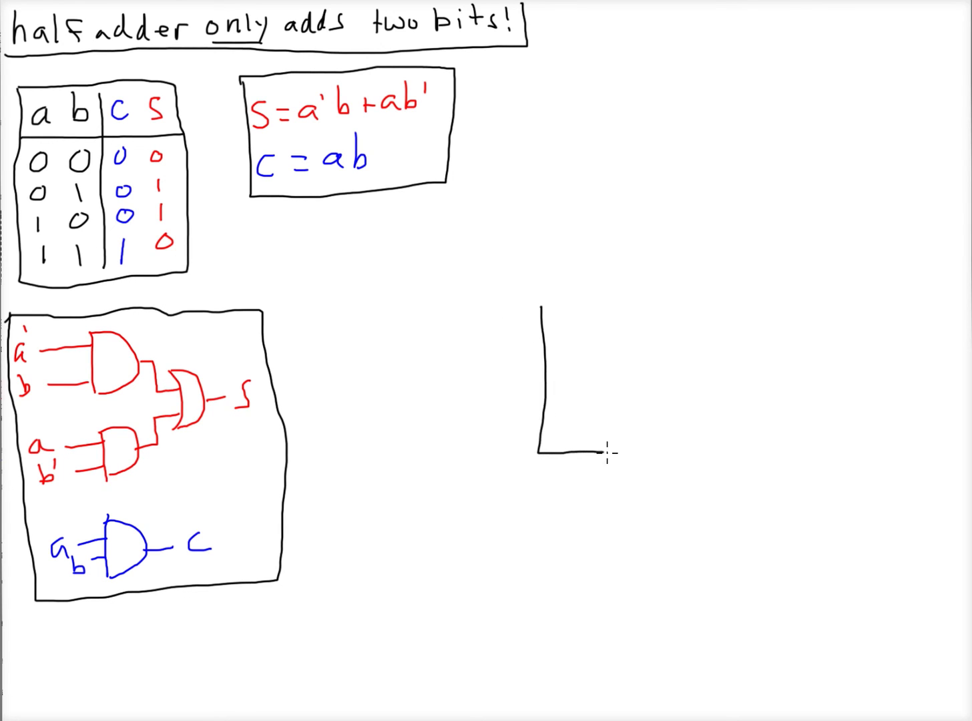
left_click_drag(540, 307, 644, 454)
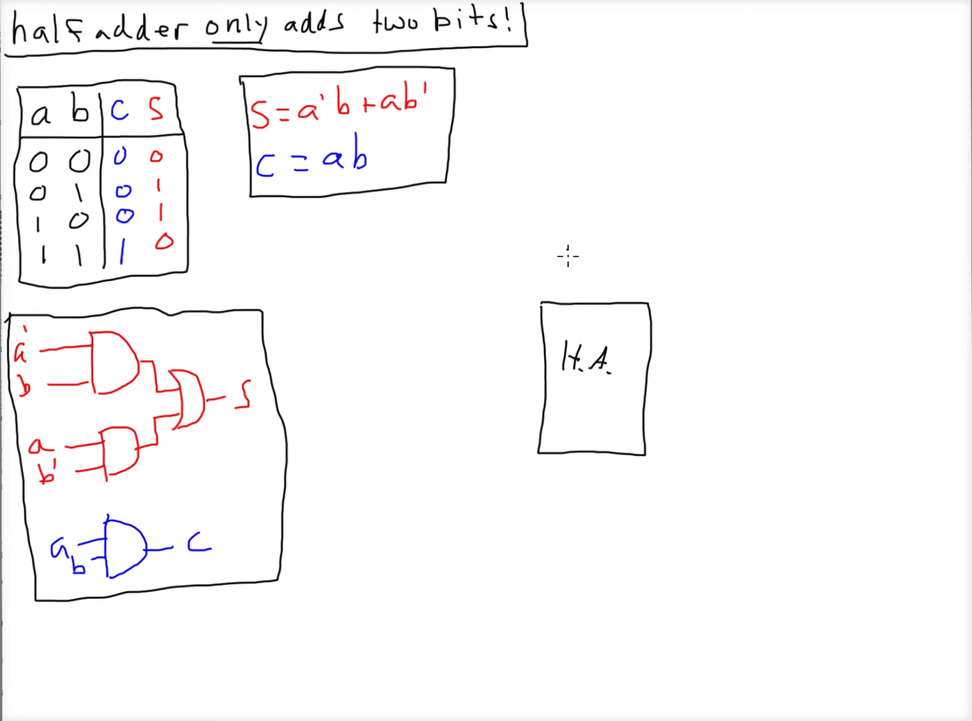
left_click_drag(566, 253, 566, 294)
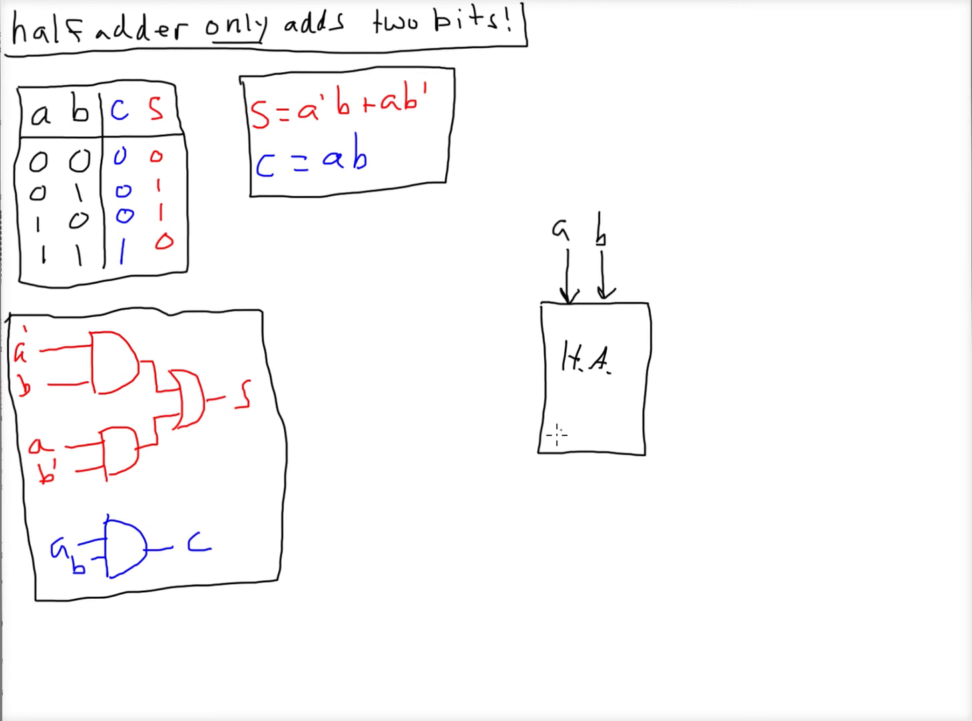
Add a downward output arrow for S and a left-pointing output arrow labelled C.
left_click_drag(587, 457, 586, 497)
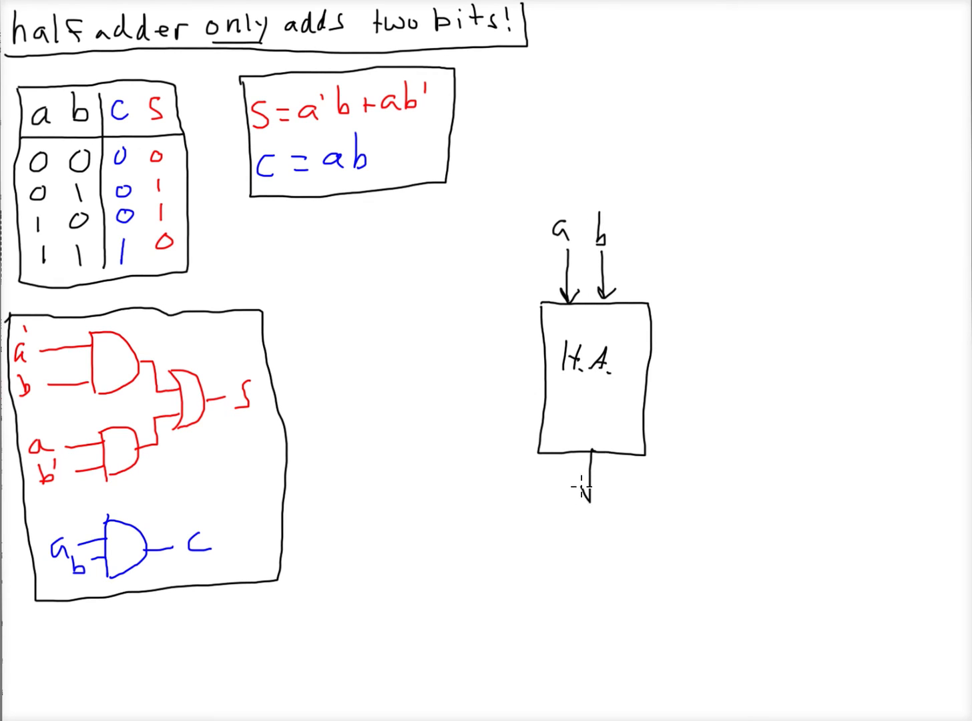
left_click_drag(588, 474, 590, 494)
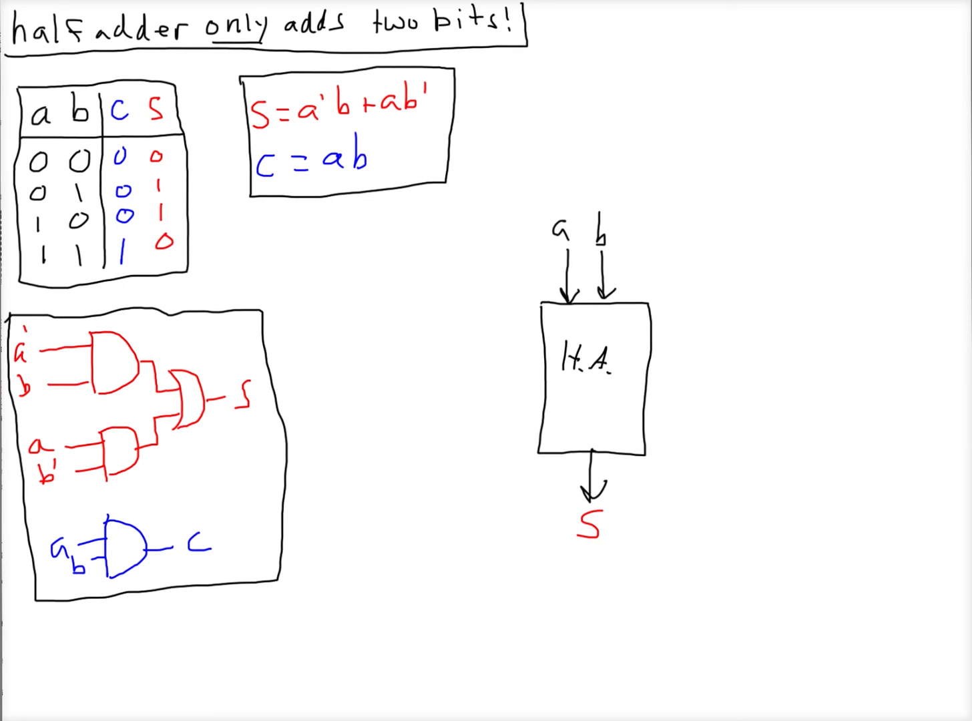
left_click_drag(487, 371, 547, 371)
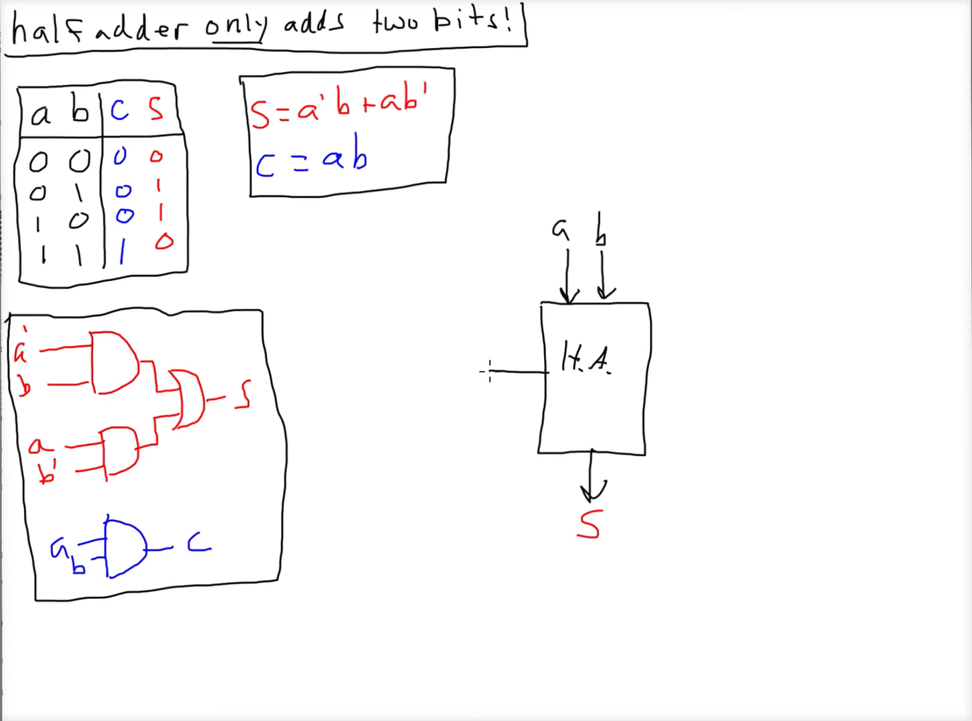
left_click_drag(541, 373, 487, 372)
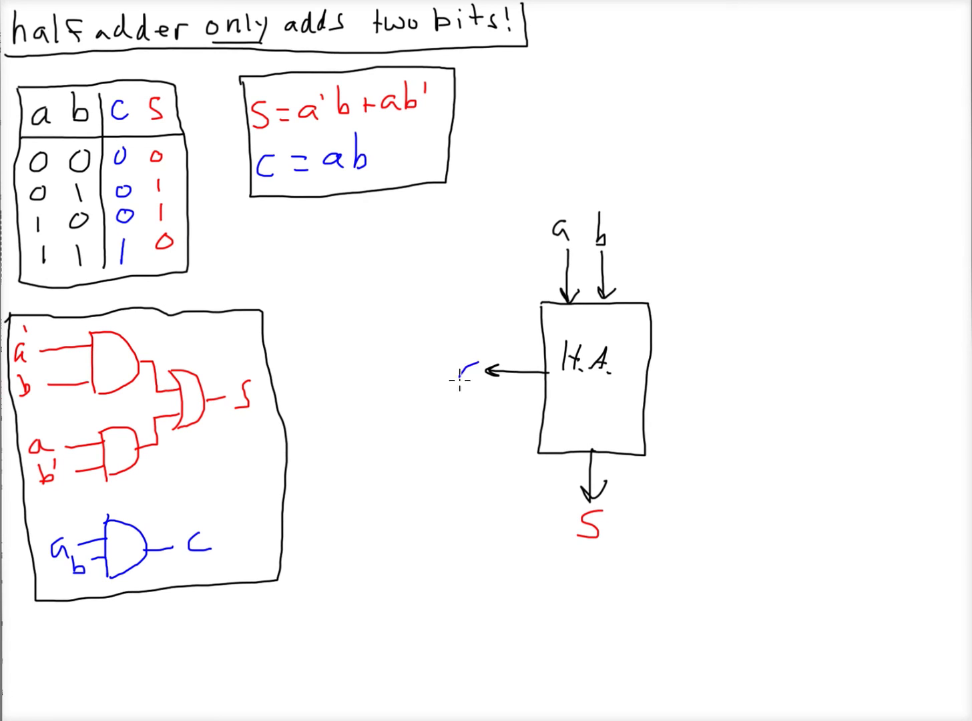
type("C")
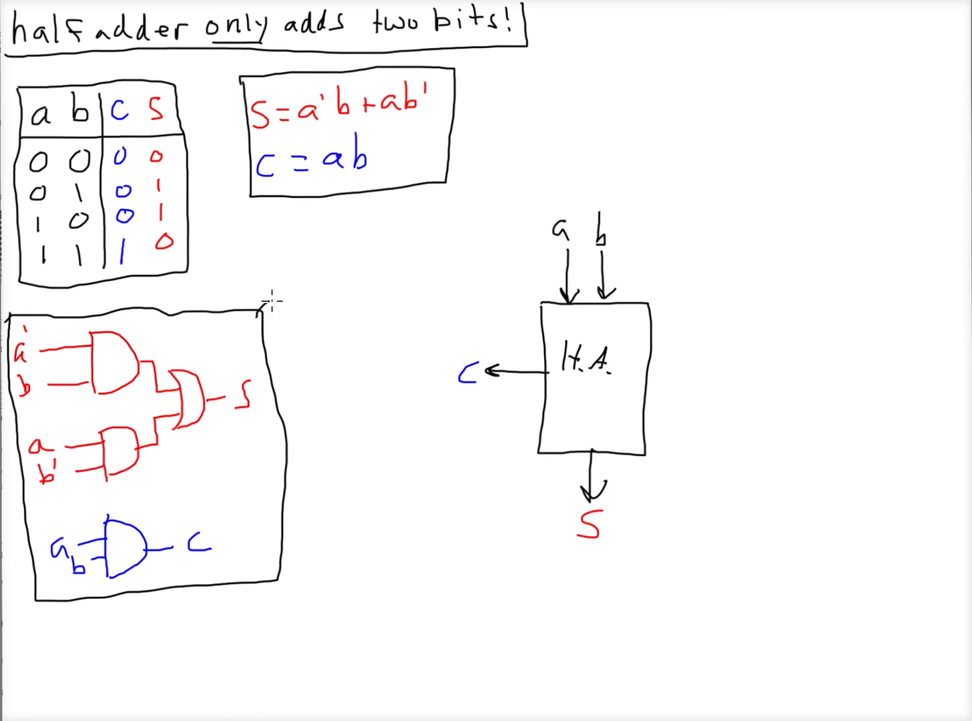
Draw a curved arrow from the circuit box's top-right corner toward the H.A. block.
left_click_drag(260, 304, 478, 301)
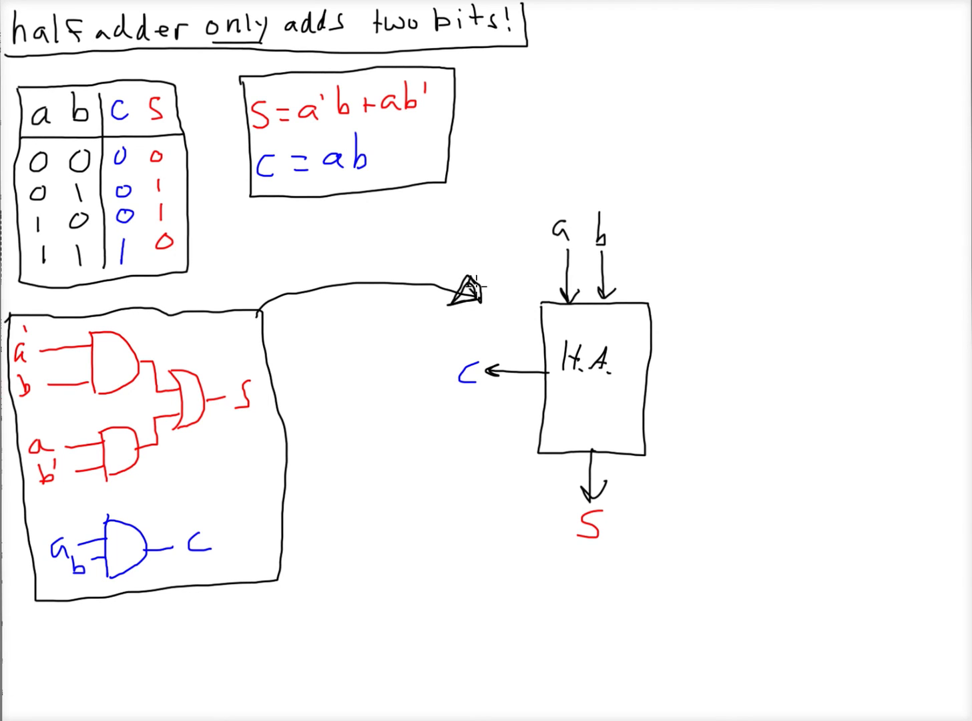
mouse_move(411, 307)
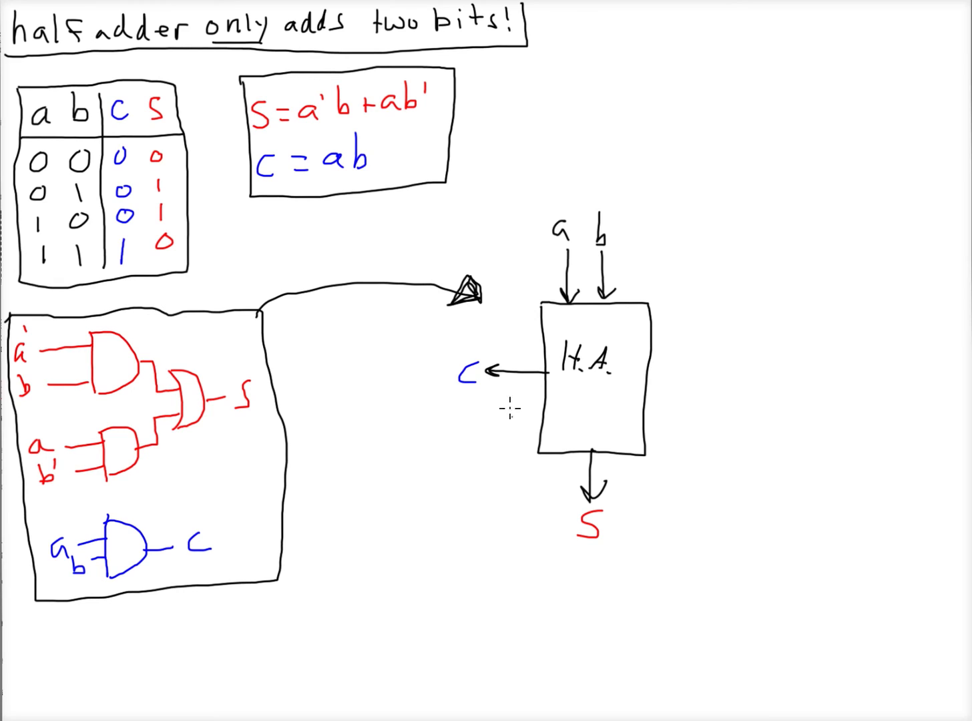
mouse_move(480, 387)
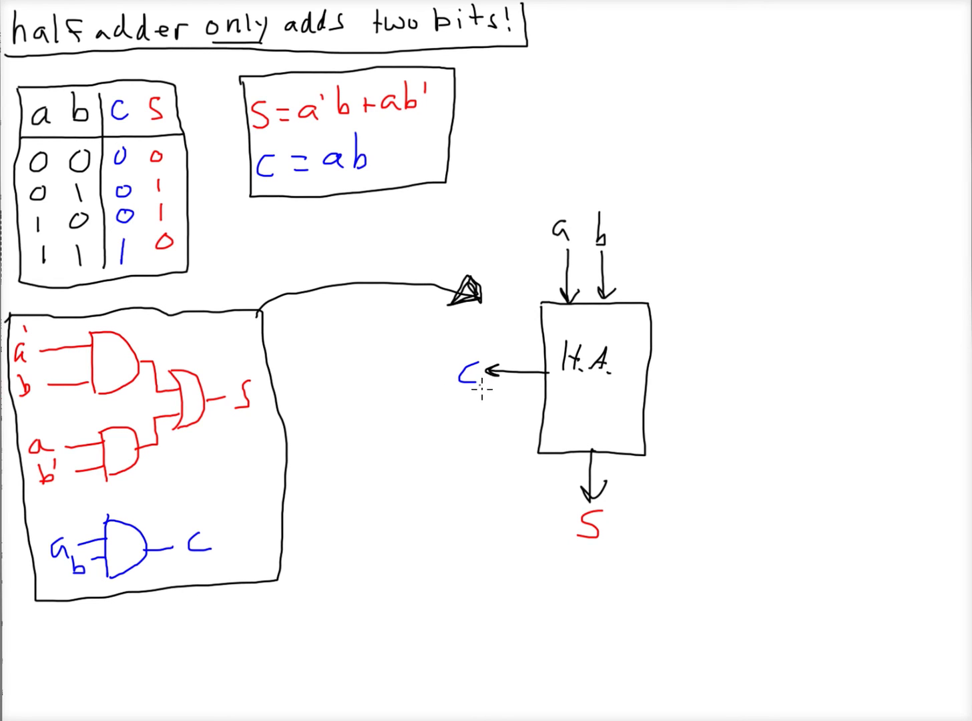
mouse_move(440, 376)
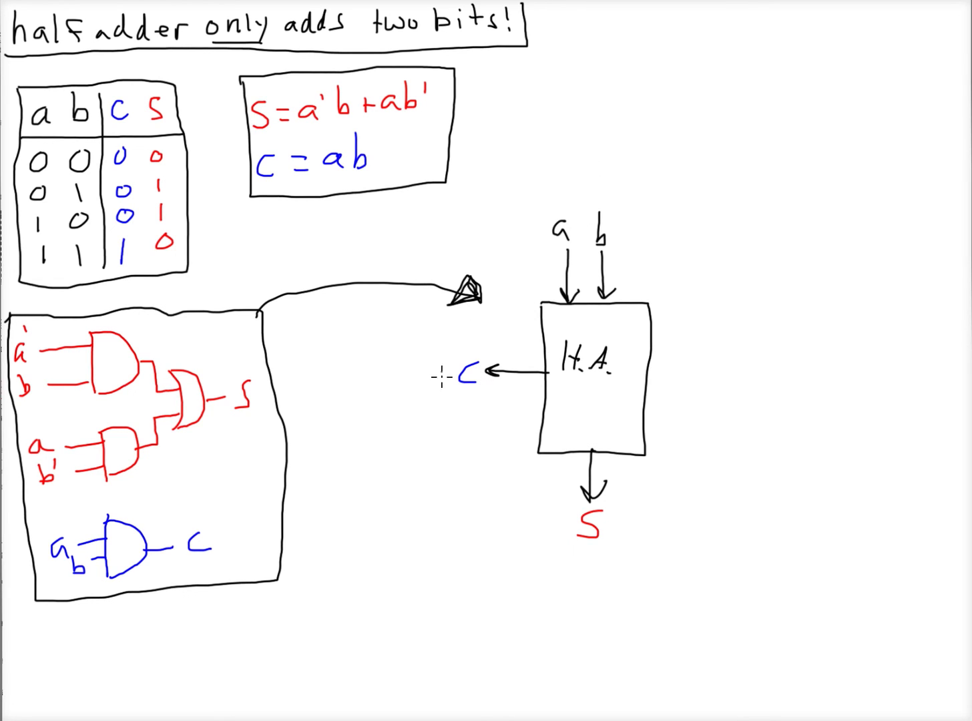
mouse_move(567, 172)
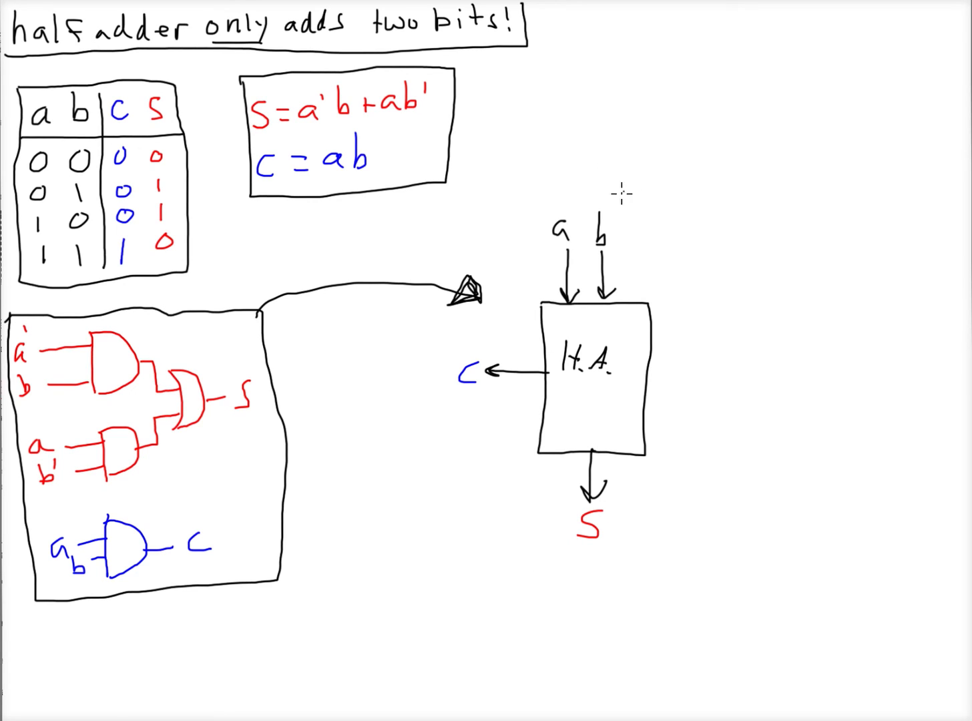
mouse_move(530, 213)
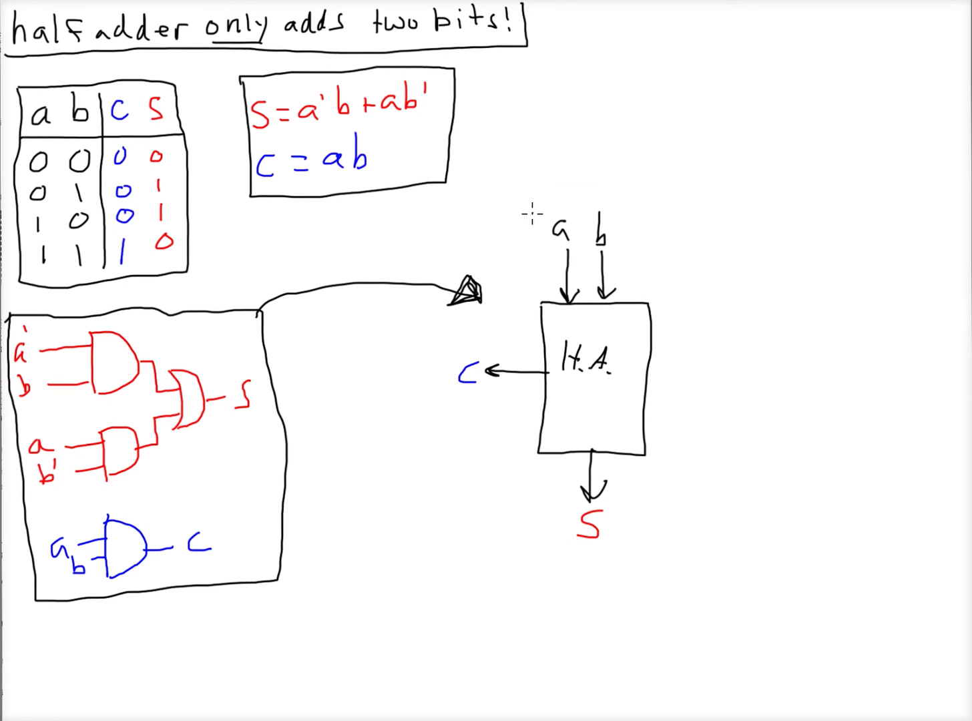
mouse_move(537, 256)
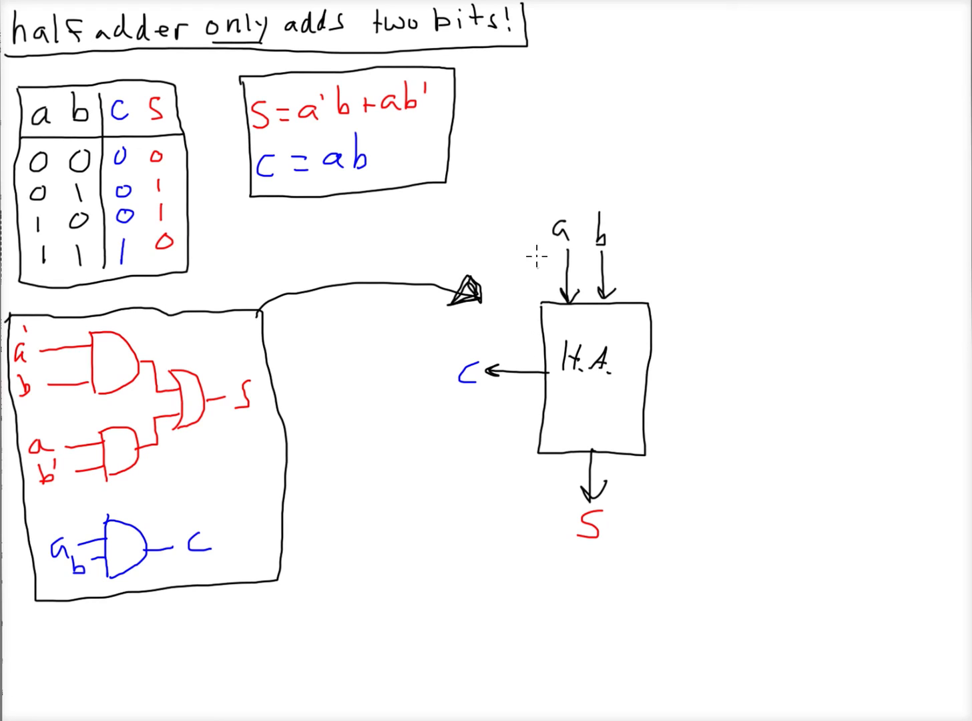
mouse_move(521, 220)
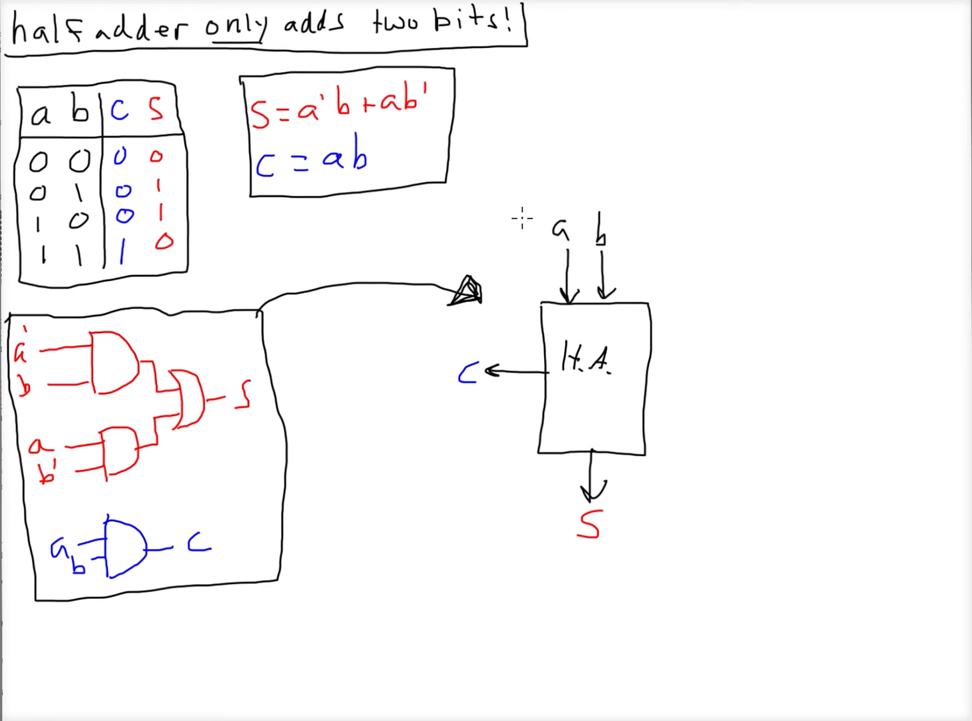
mouse_move(551, 189)
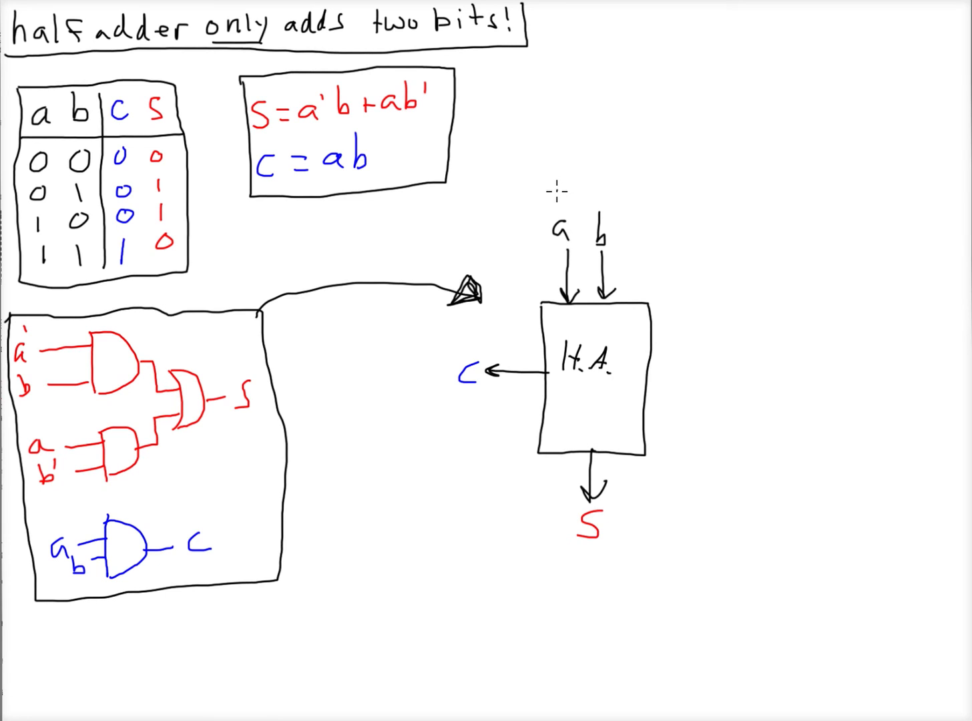
mouse_move(542, 213)
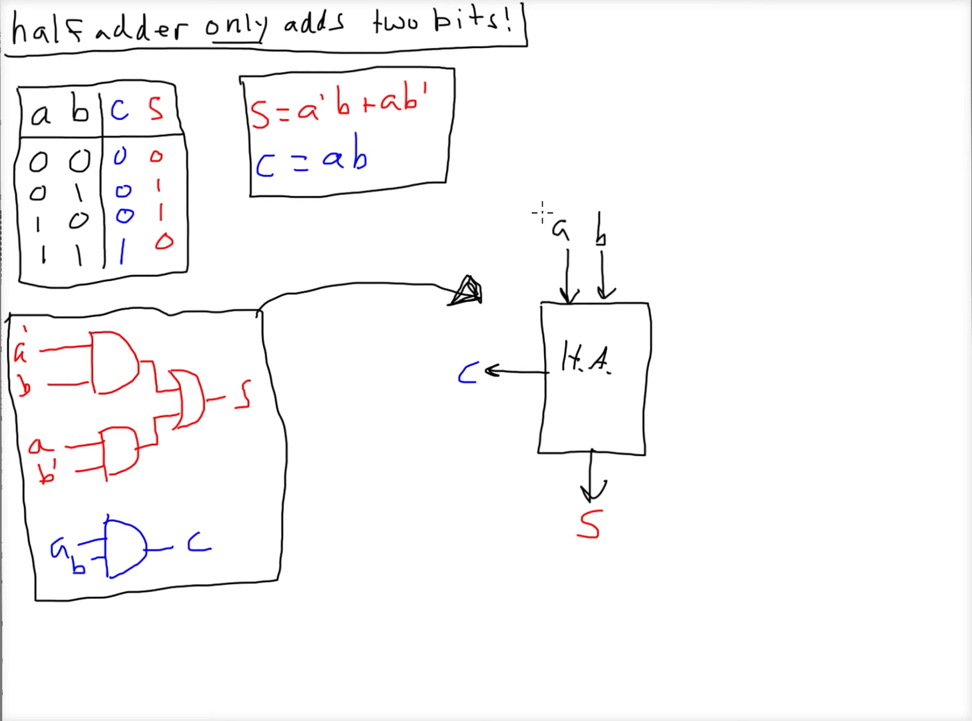
mouse_move(585, 264)
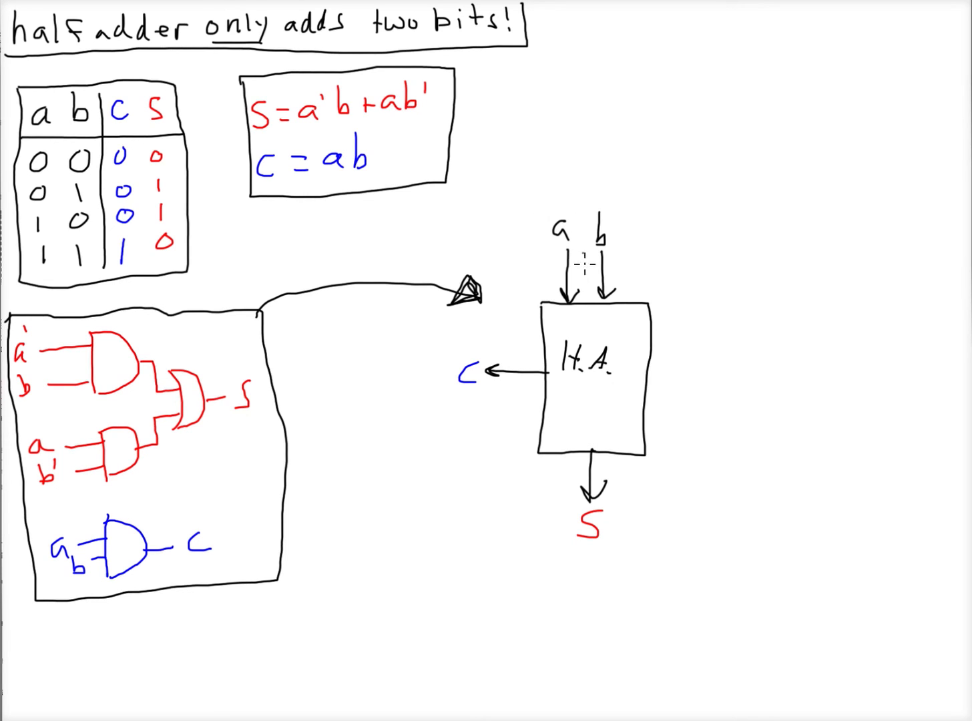
mouse_move(555, 333)
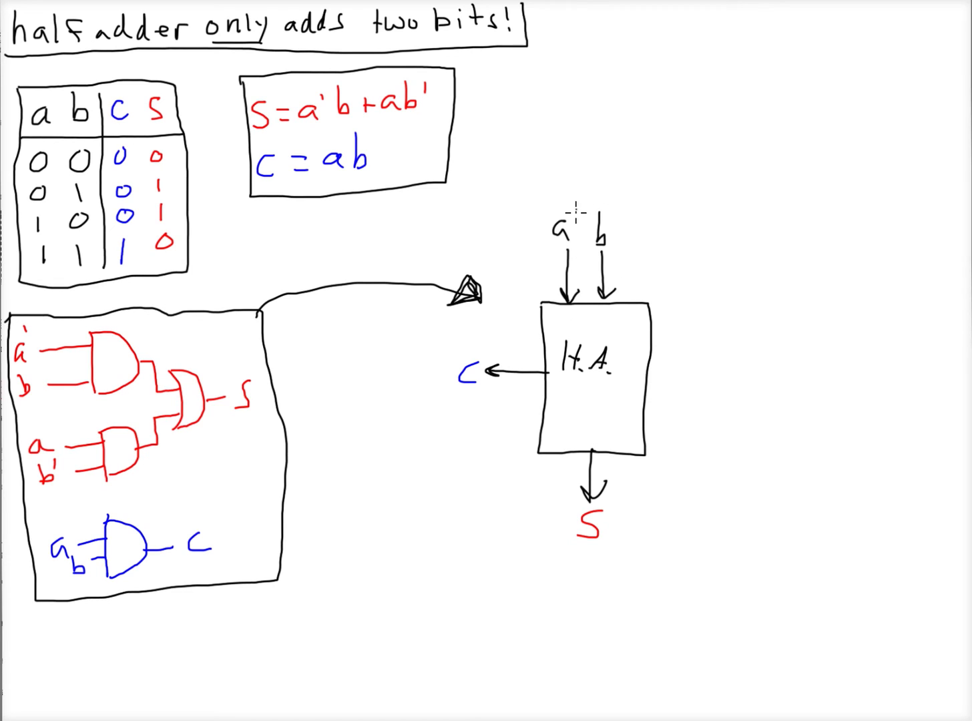
mouse_move(594, 297)
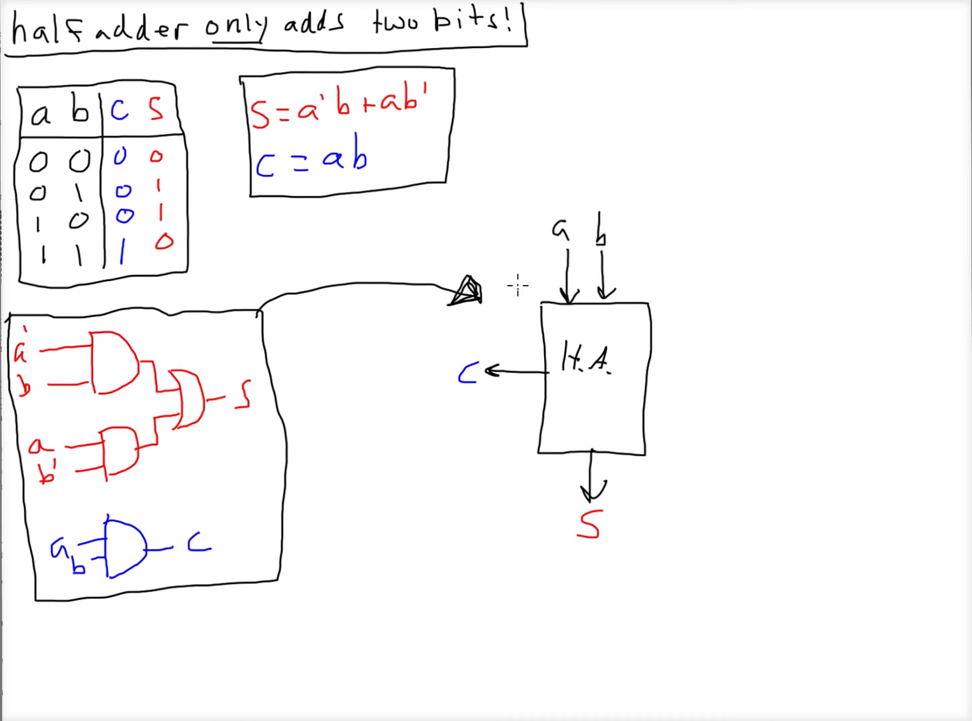
Freehand a closed wavy outline around the H.A. block with its a, b, C, S labels.
left_click_drag(506, 200, 466, 342)
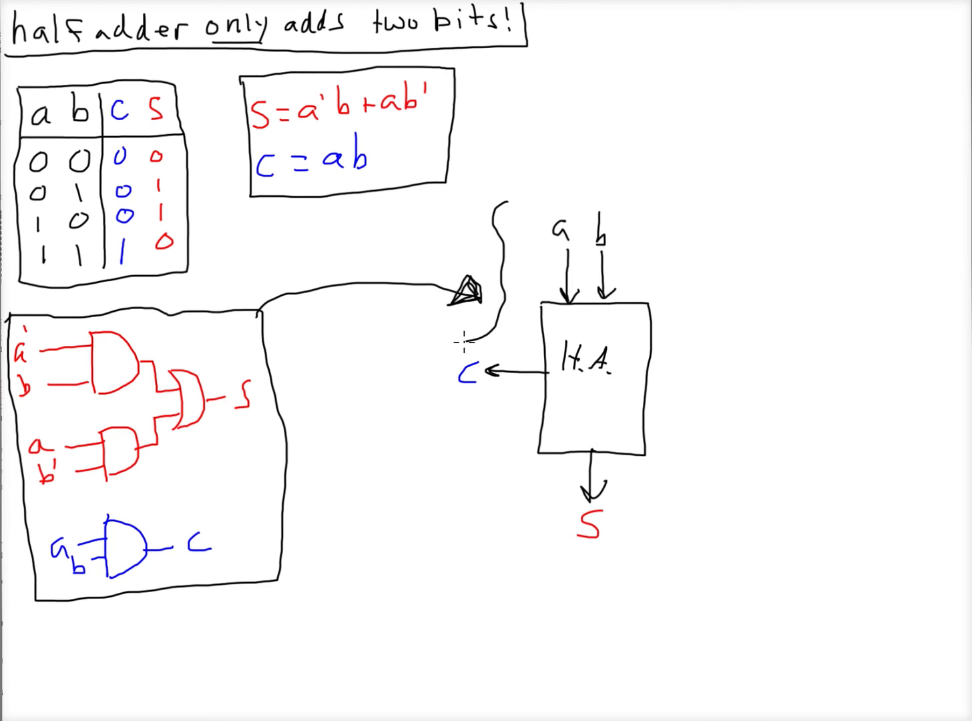
left_click_drag(461, 340, 594, 564)
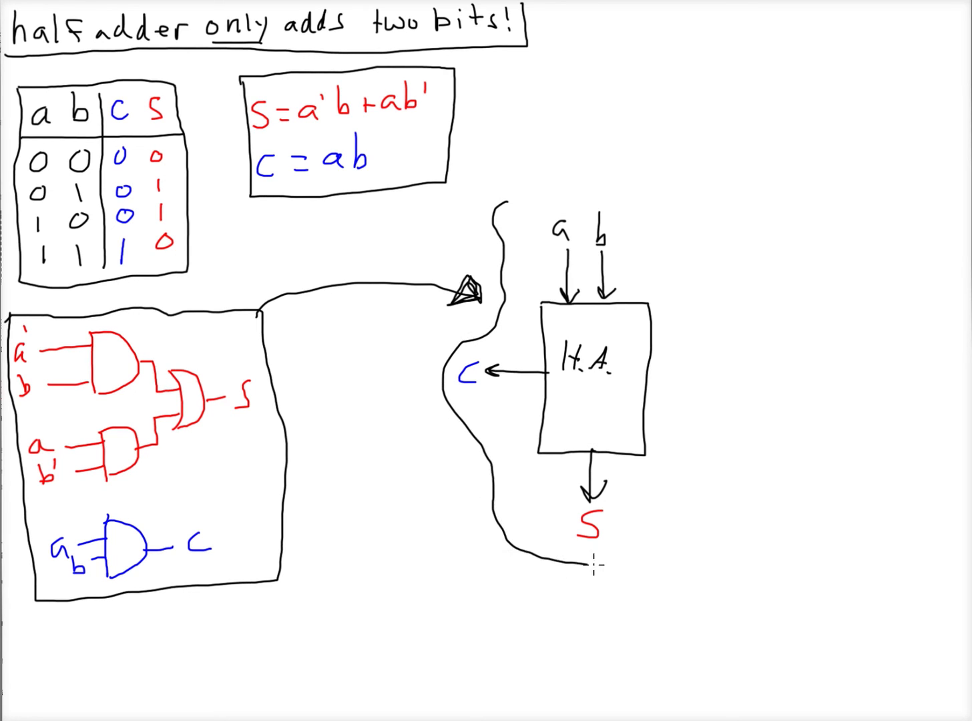
left_click_drag(594, 571, 701, 216)
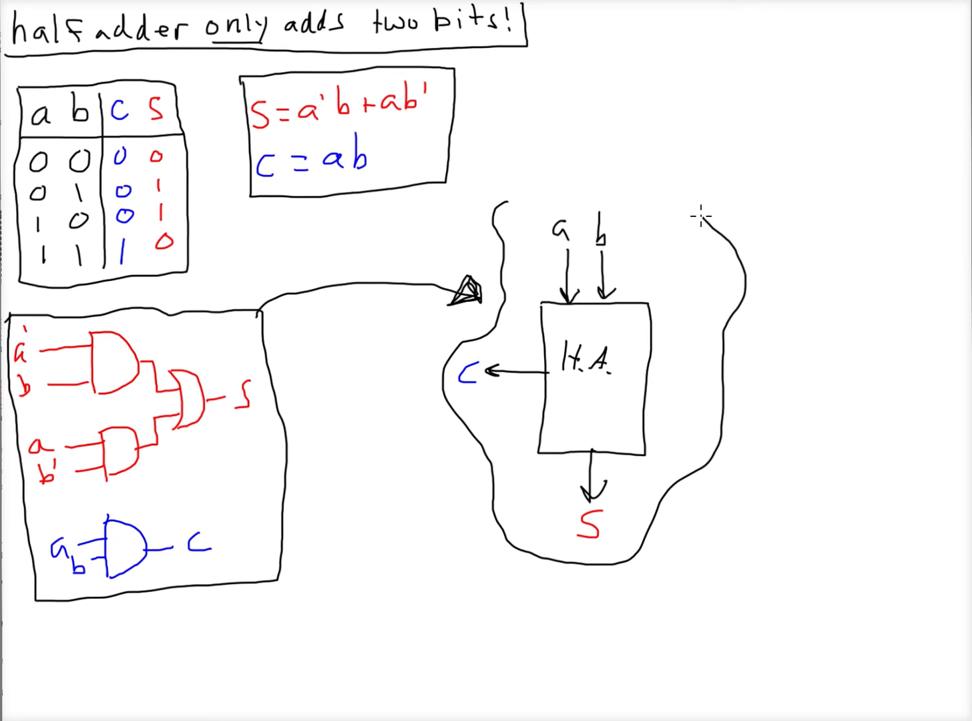
left_click_drag(521, 194, 705, 213)
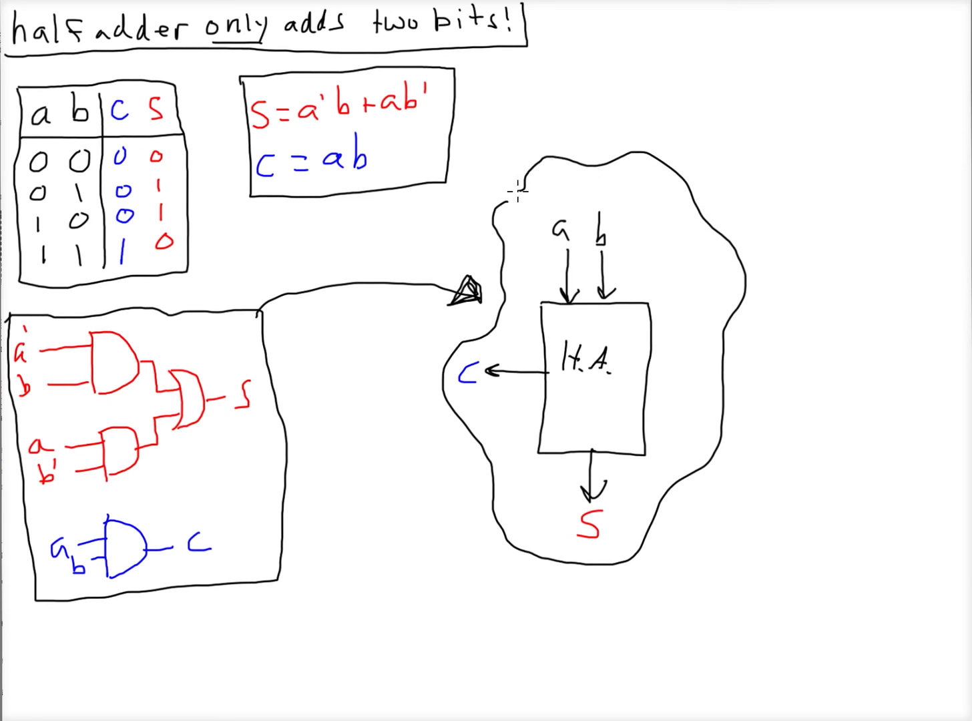
mouse_move(288, 512)
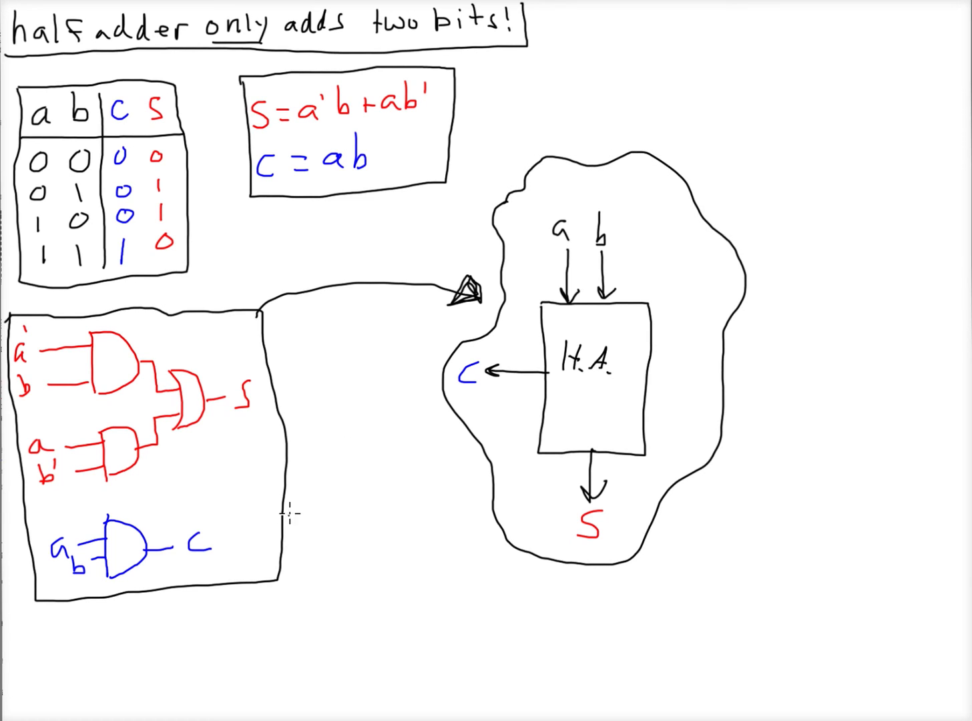